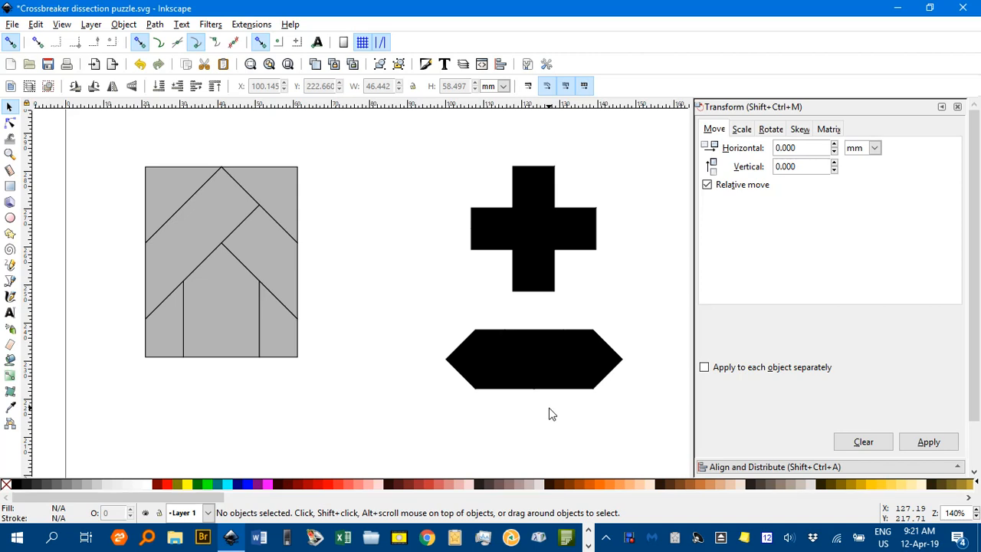
mouse_move(454, 383)
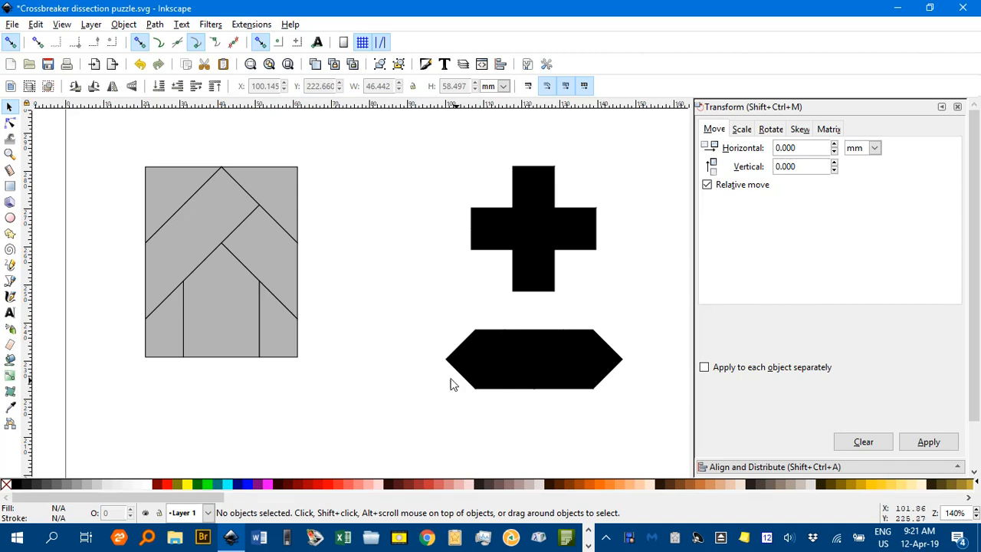
mouse_move(374, 288)
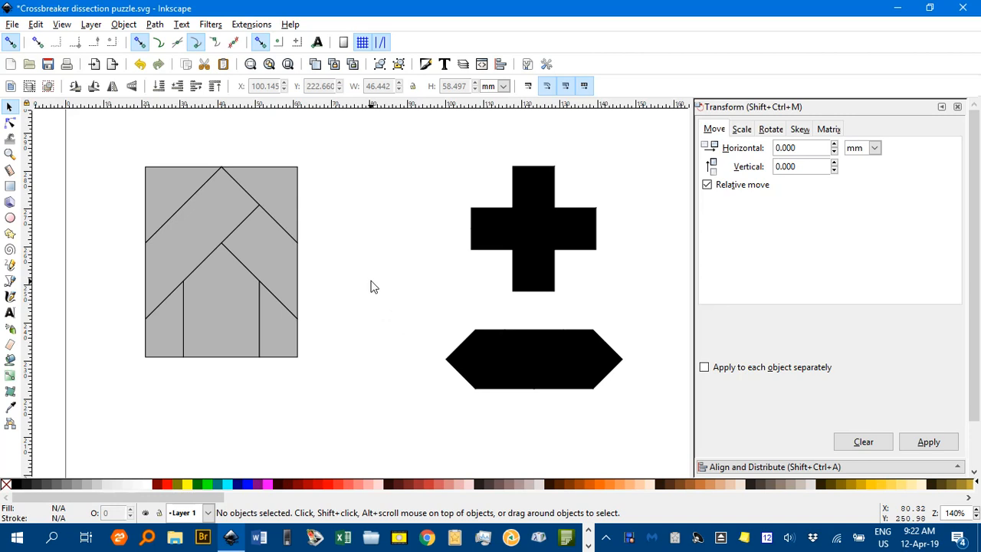
mouse_move(110, 155)
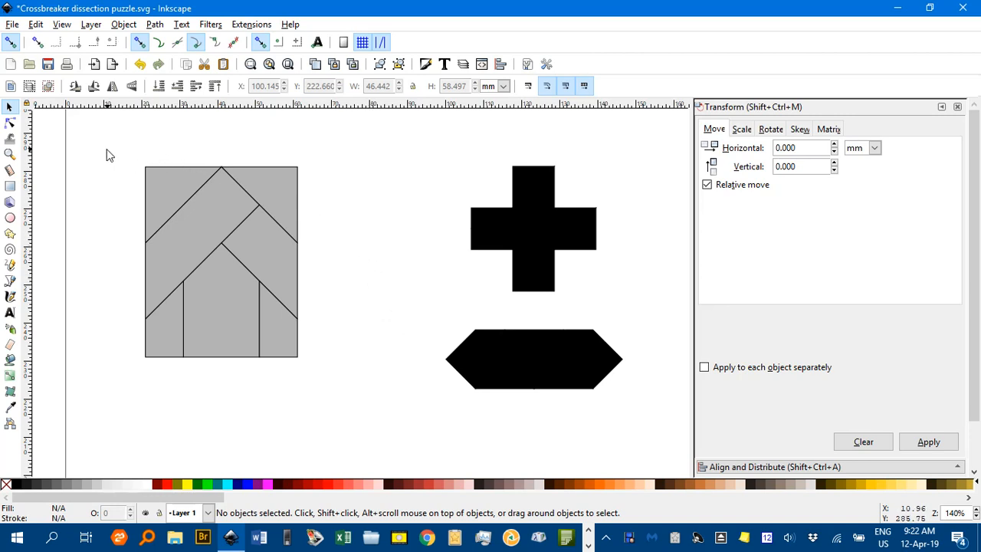
mouse_move(334, 274)
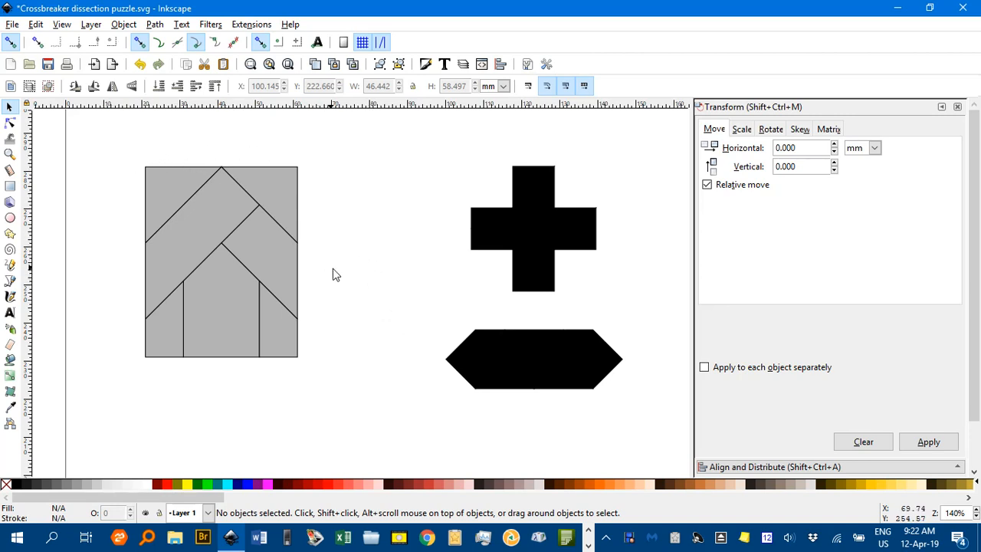
mouse_move(368, 193)
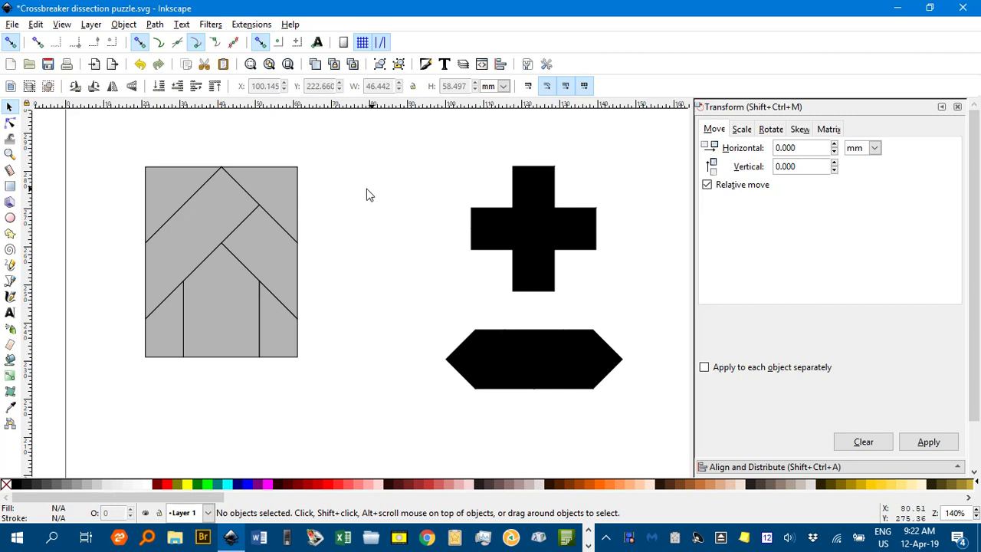
mouse_move(399, 273)
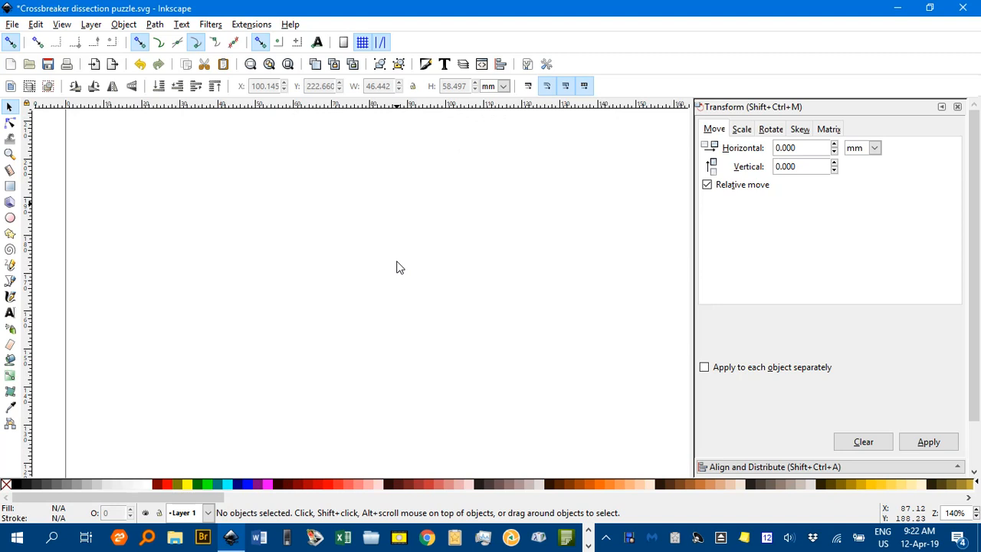
- Turn on the page grid and confirm 10 mm rectangular spacing in Document Properties > Grids
left_click(62, 25)
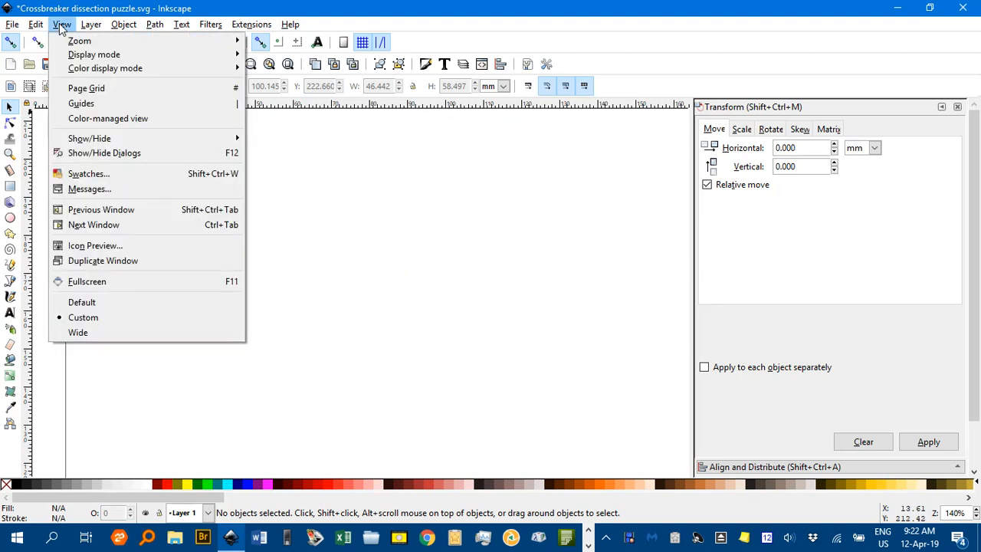
left_click(86, 87)
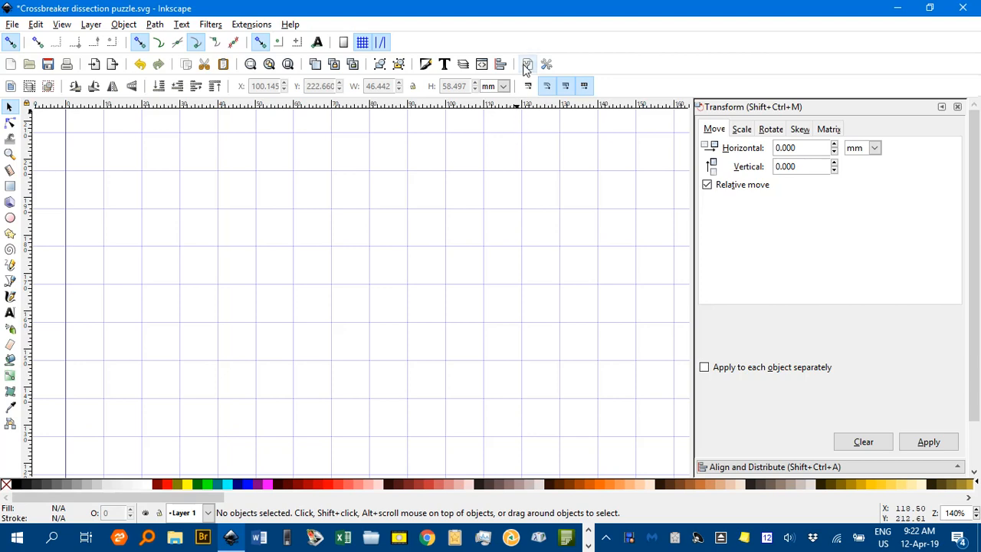
left_click(527, 64)
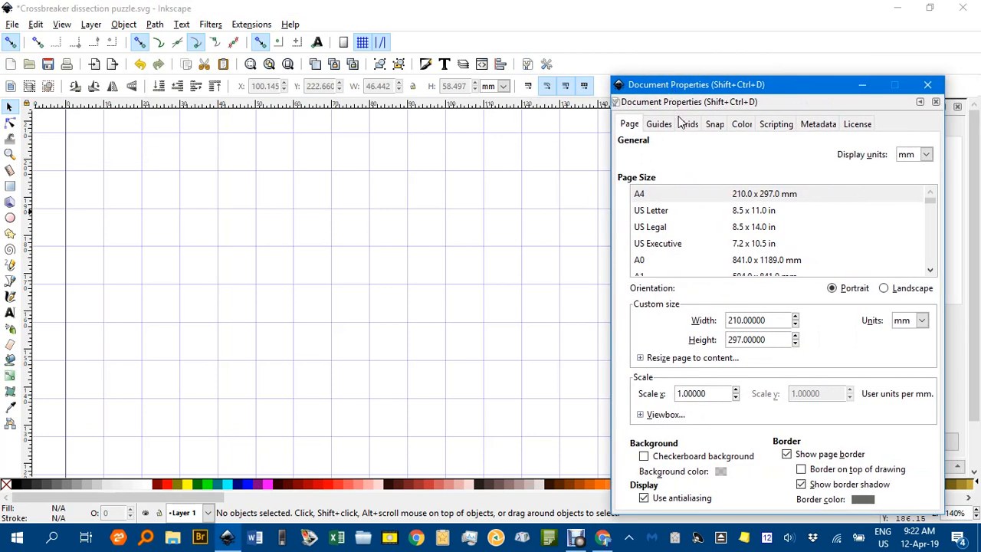
left_click(688, 123)
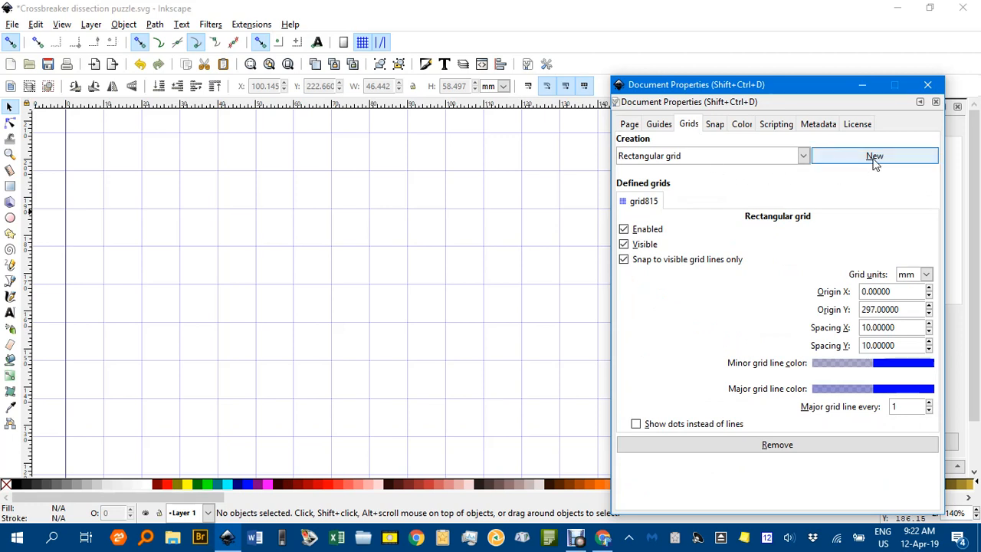
mouse_move(673, 163)
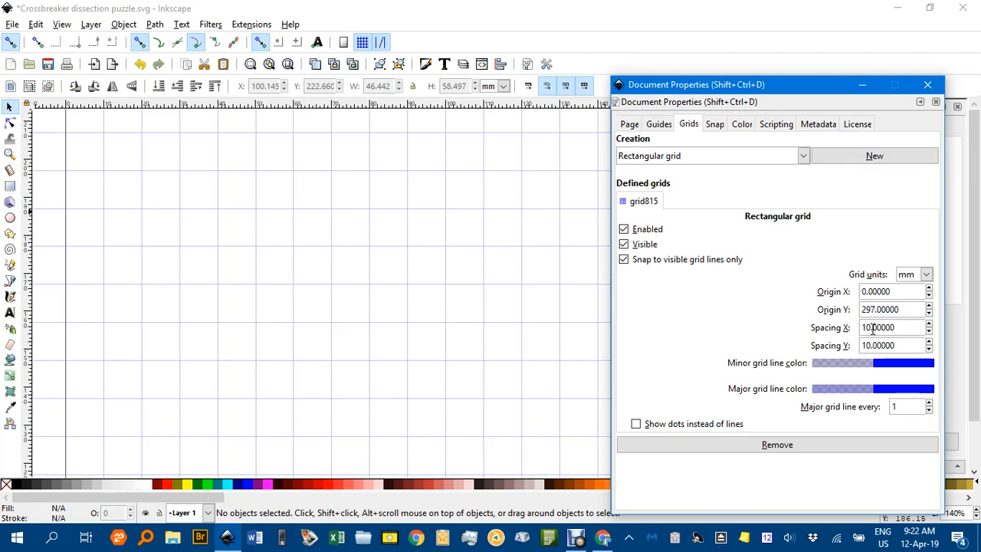
mouse_move(929, 84)
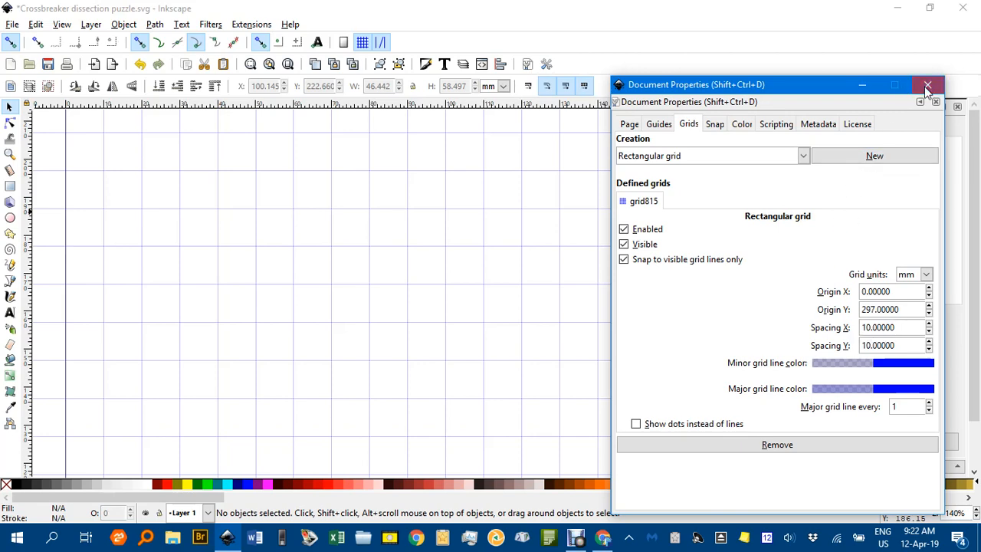
left_click(927, 85)
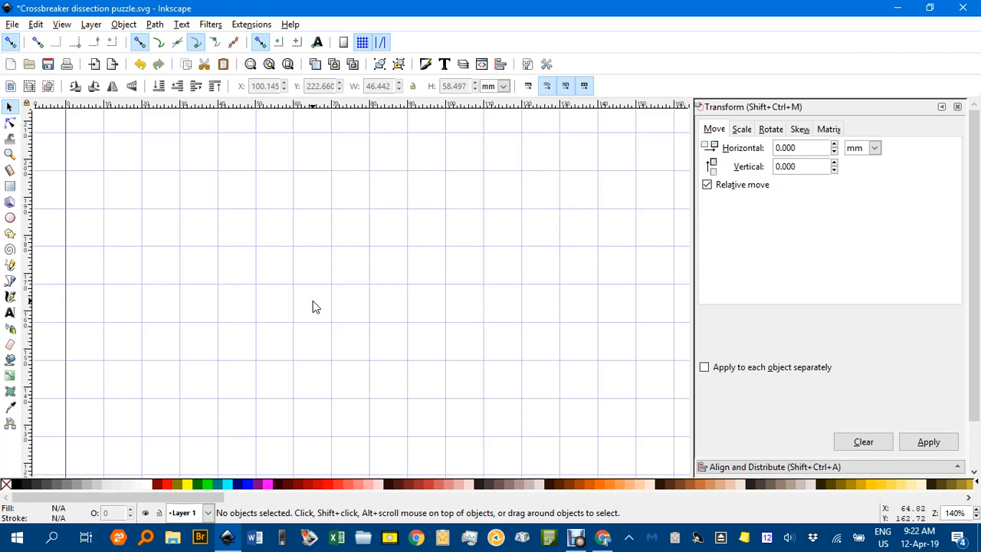
mouse_move(299, 273)
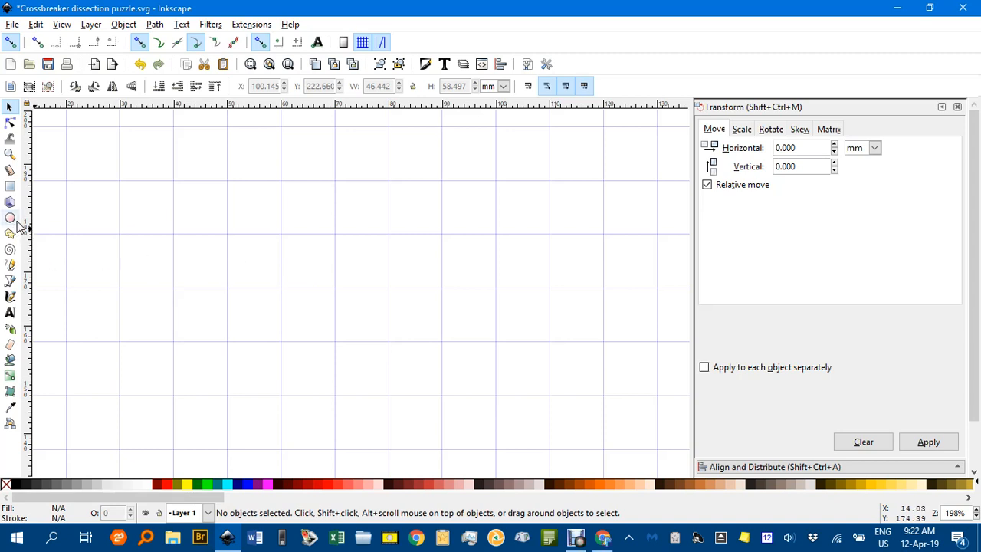
mouse_move(97, 261)
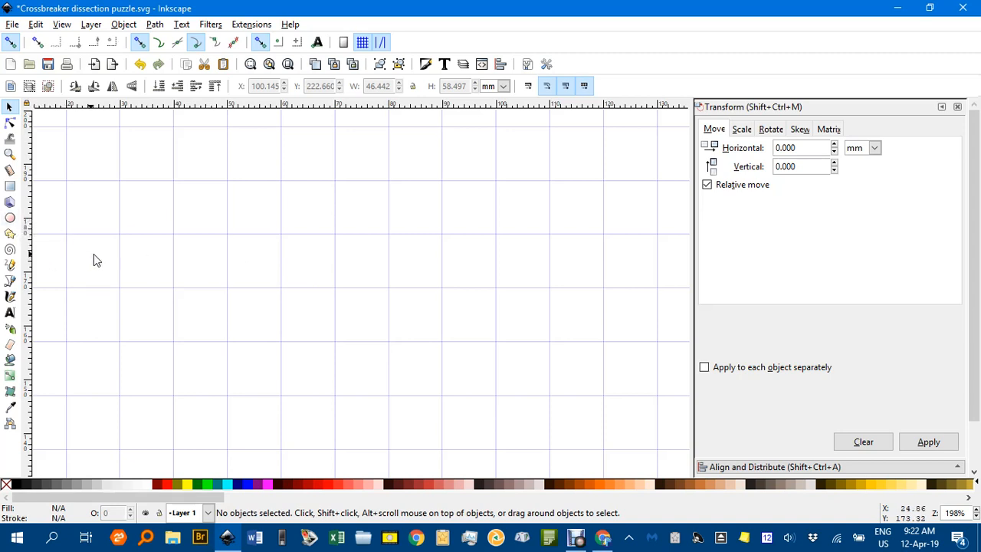
mouse_move(104, 258)
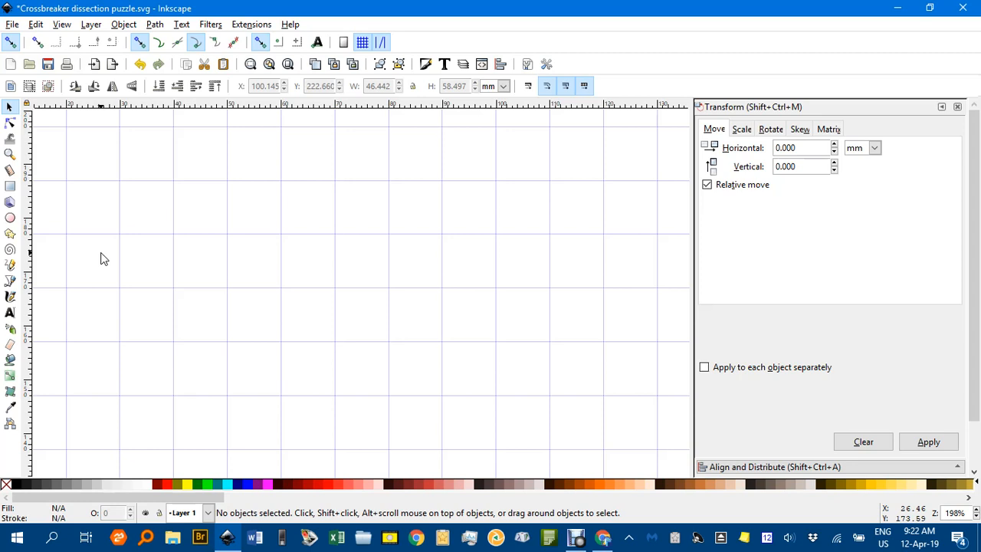
mouse_move(116, 257)
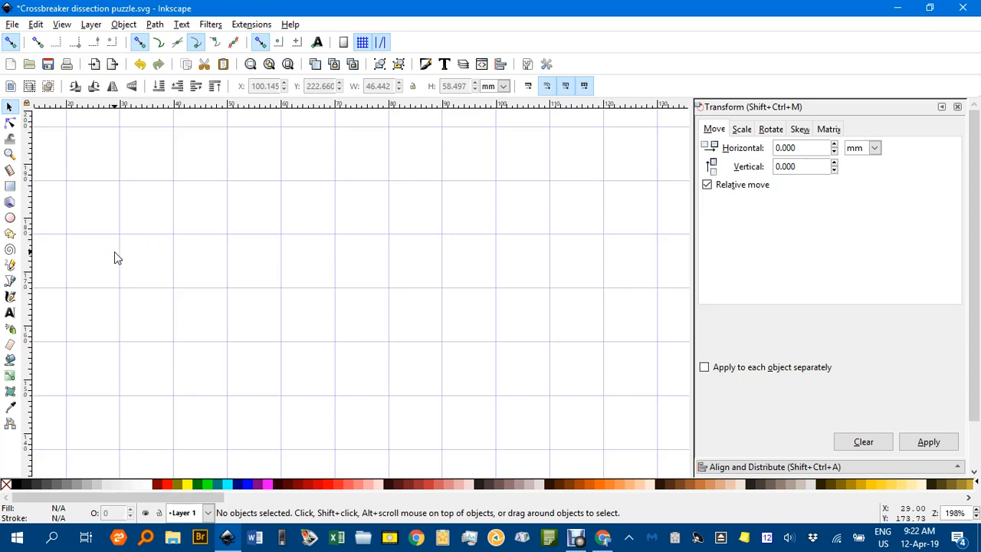
mouse_move(12, 285)
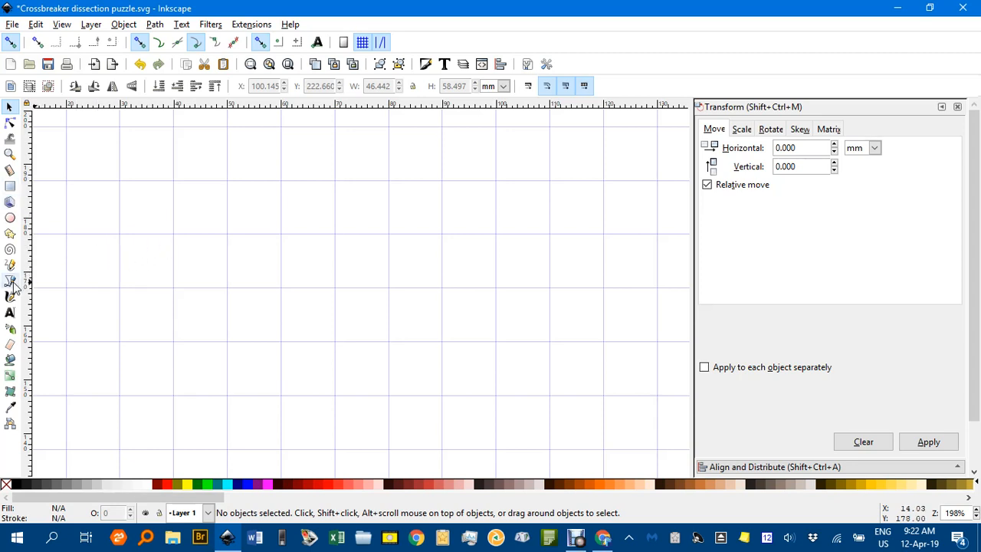
- Draw a gray right triangle on grid points with the Bezier tool and place a mirrored copy beside it
left_click(11, 280)
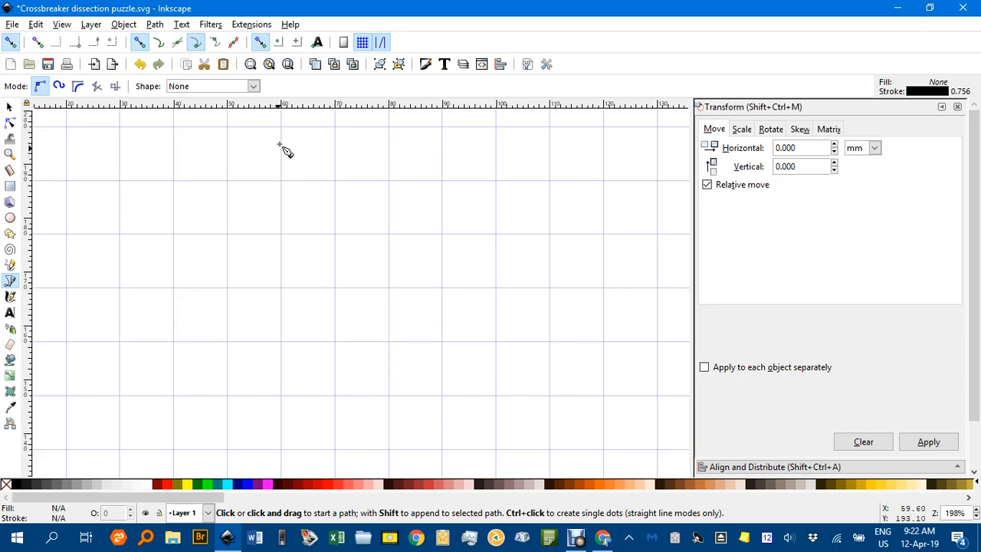
left_click(175, 125)
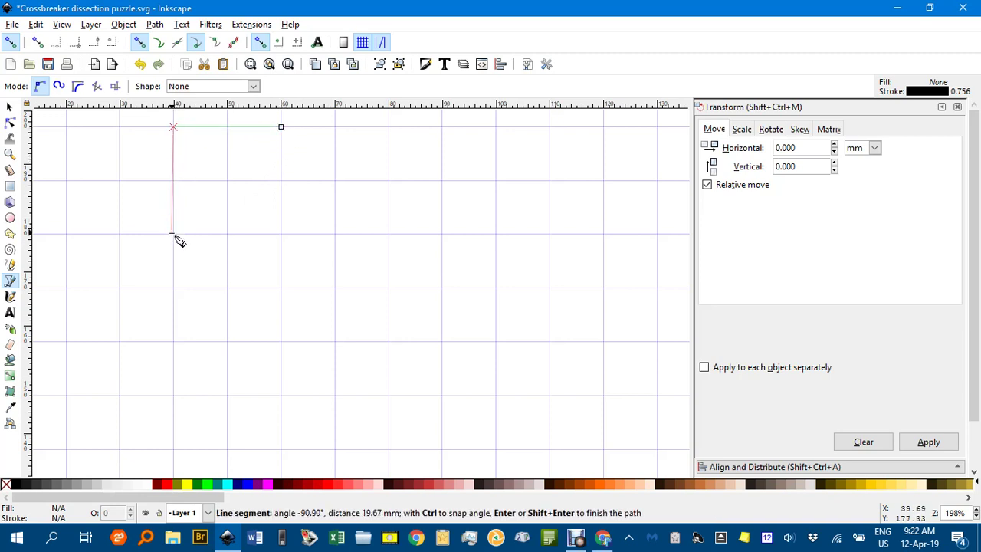
mouse_move(284, 134)
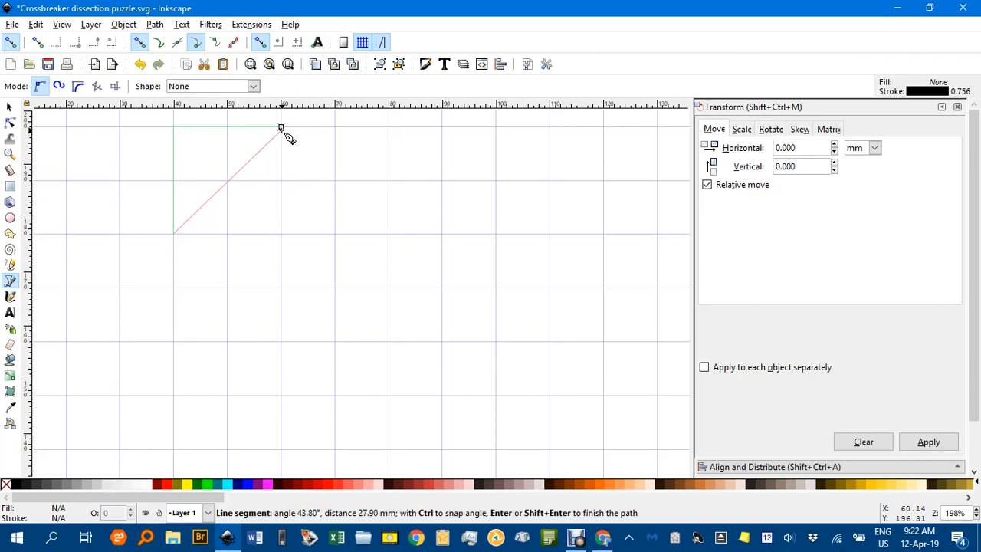
left_click(282, 127)
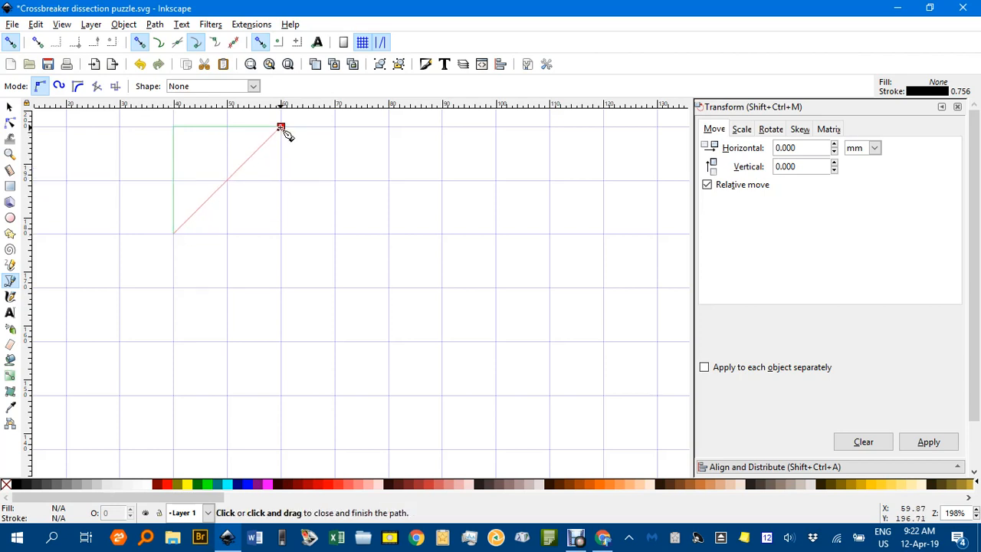
left_click(282, 126)
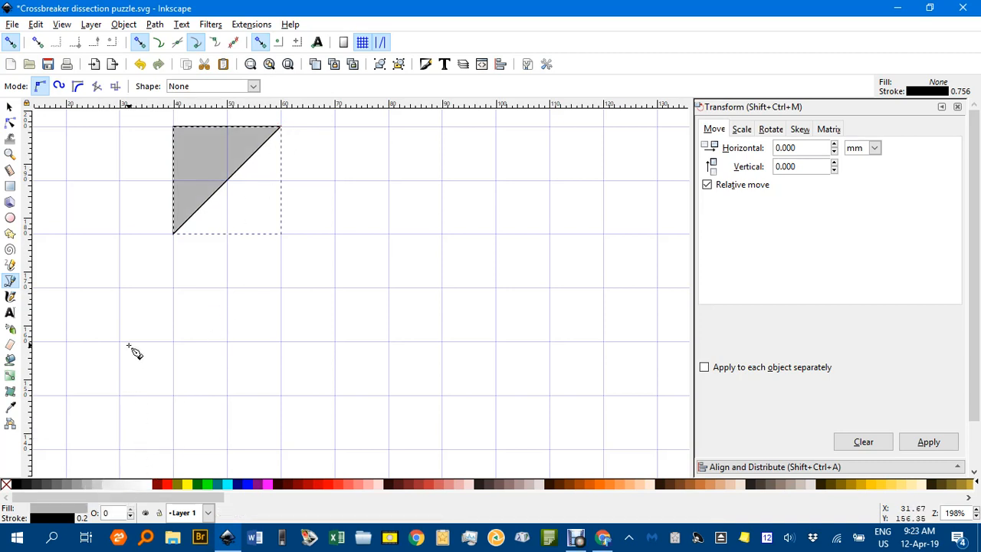
mouse_move(145, 341)
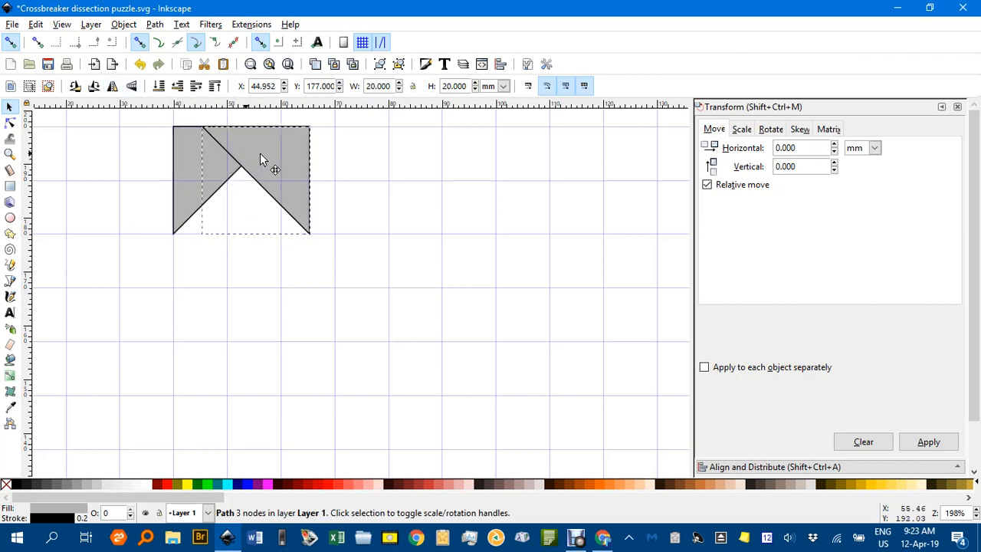
left_click_drag(274, 169, 354, 169)
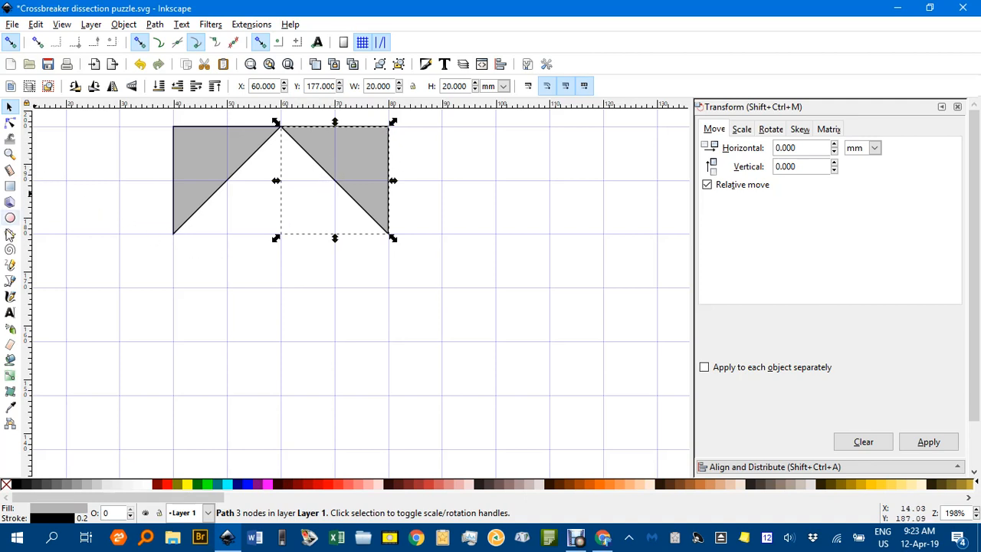
- Start tracing the inner chevron at the triangles' shared tip with the Bezier tool
left_click(9, 281)
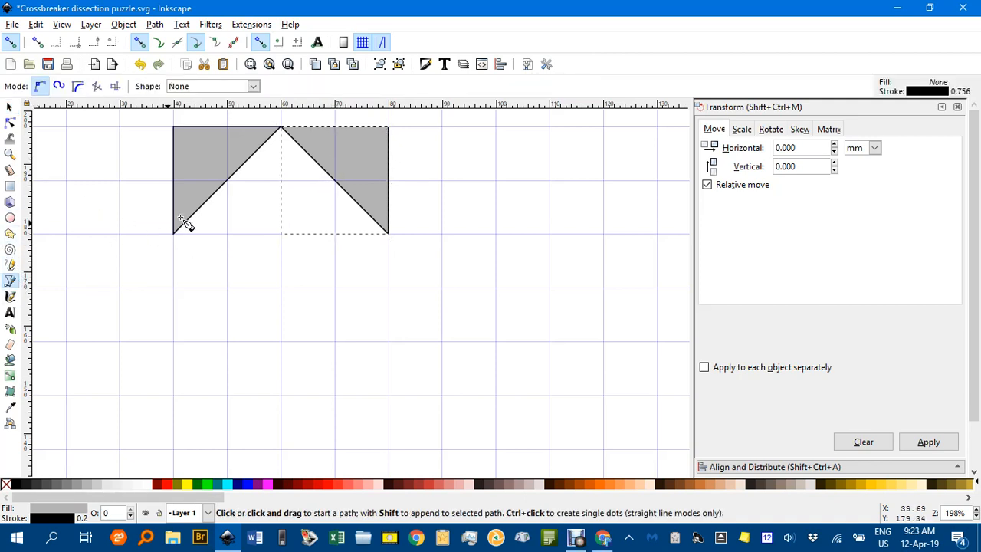
mouse_move(282, 141)
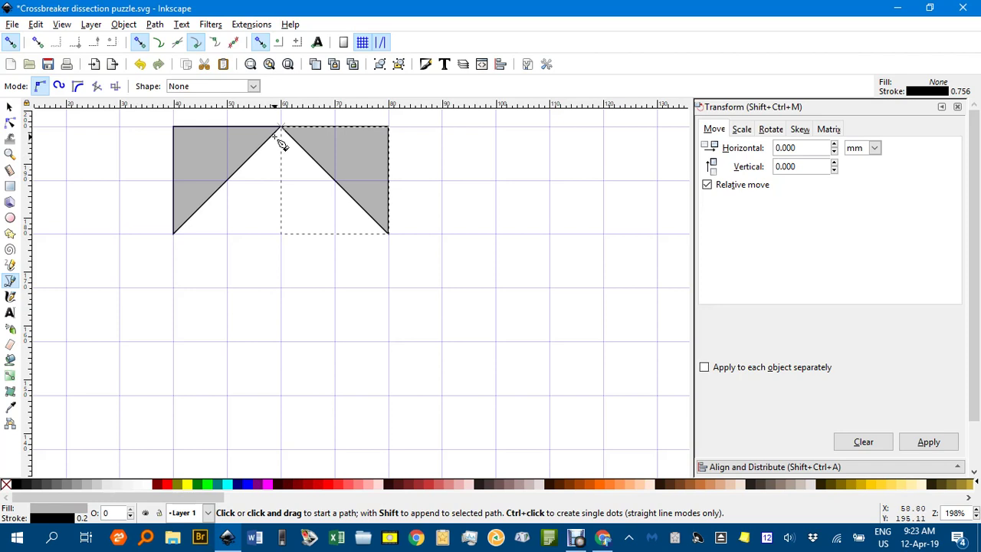
left_click(282, 129)
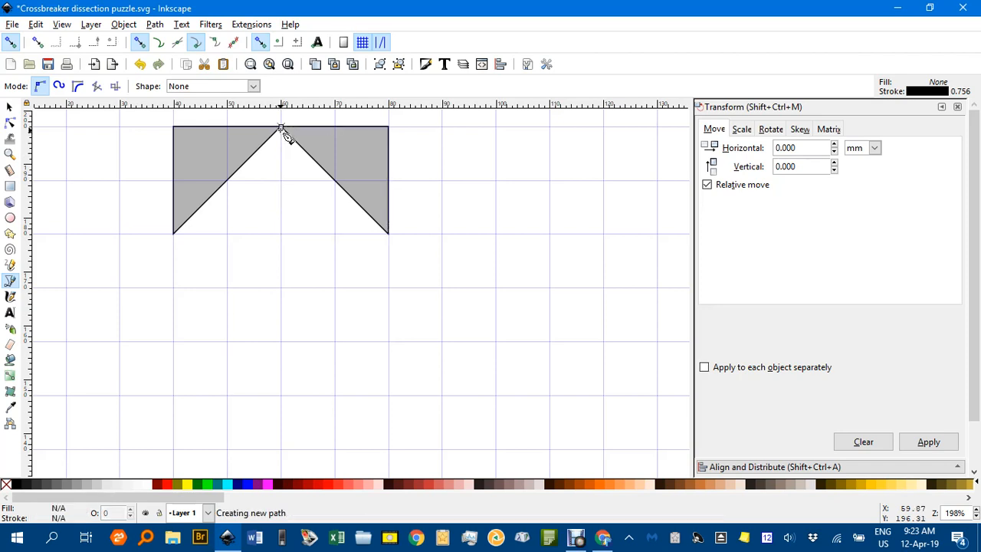
mouse_move(176, 236)
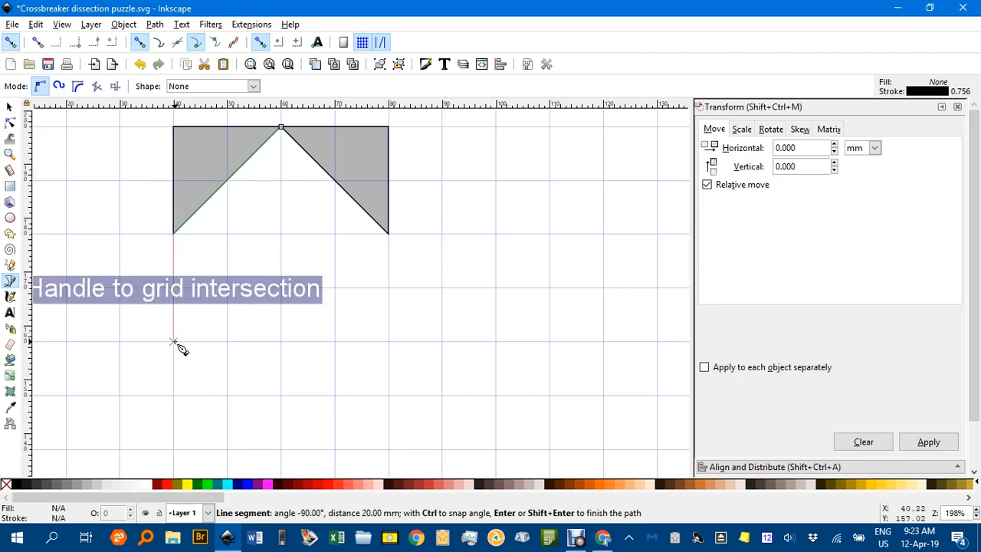
mouse_move(207, 337)
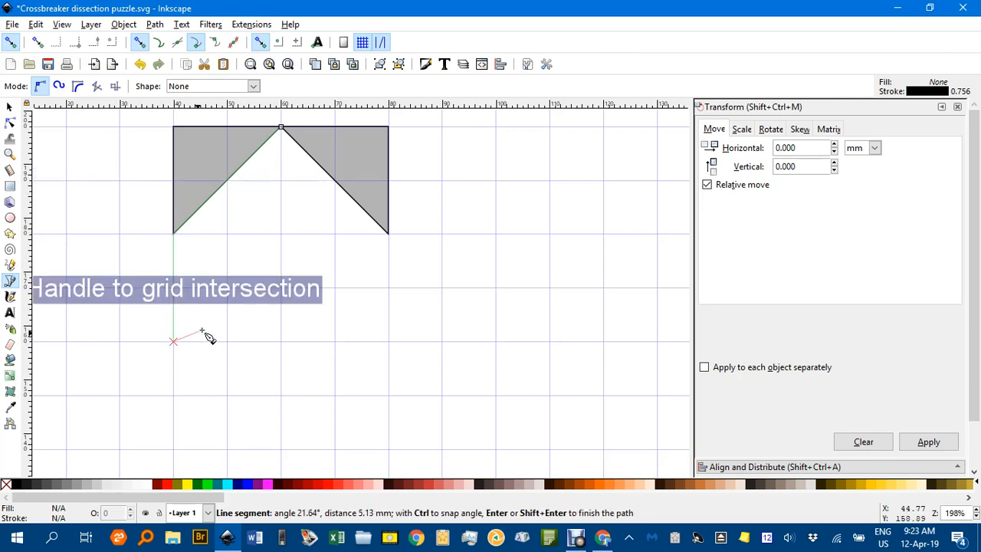
mouse_move(337, 187)
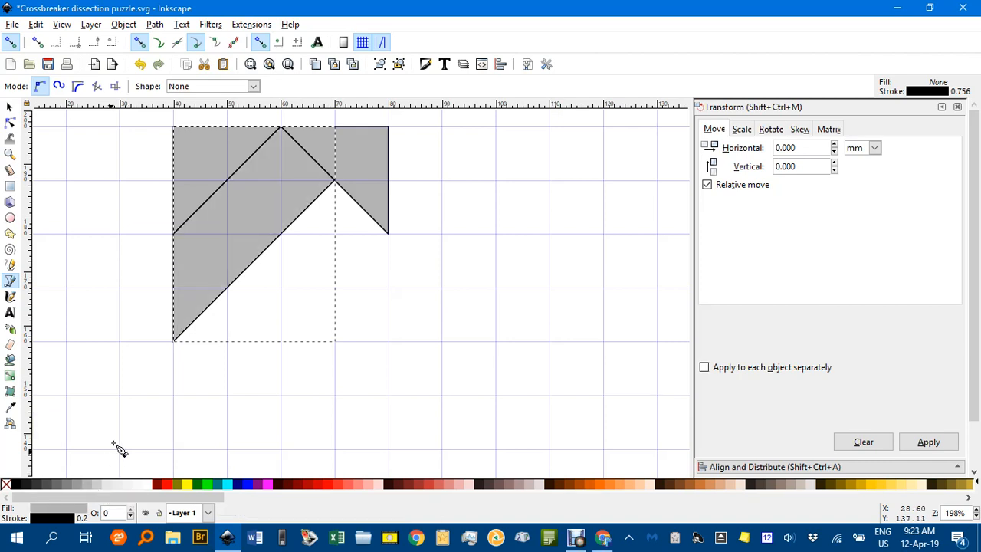
mouse_move(309, 230)
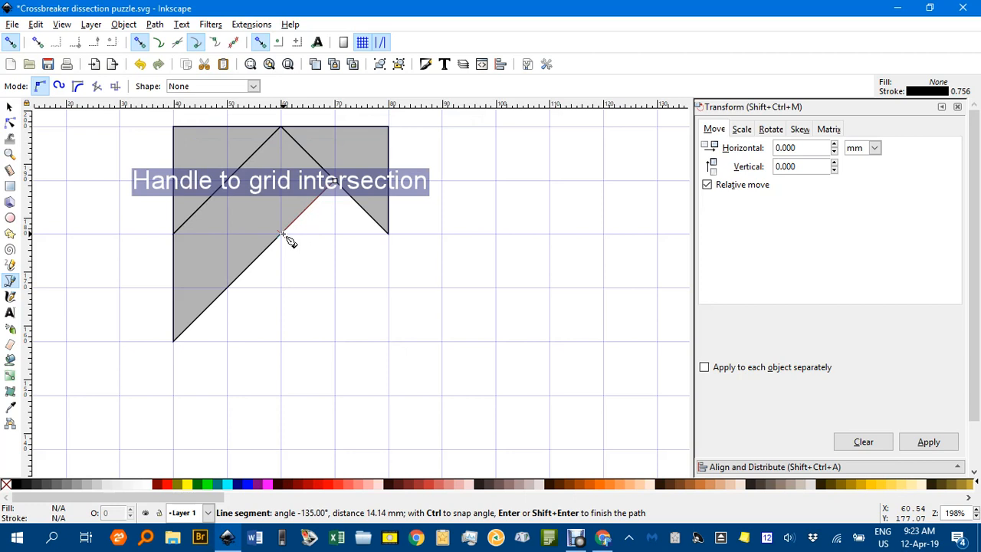
mouse_move(294, 239)
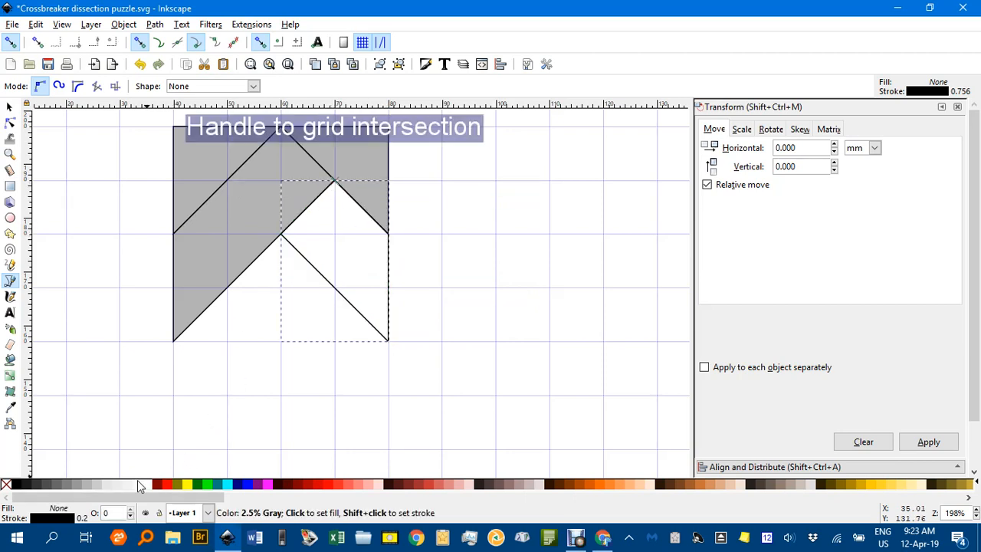
mouse_move(263, 232)
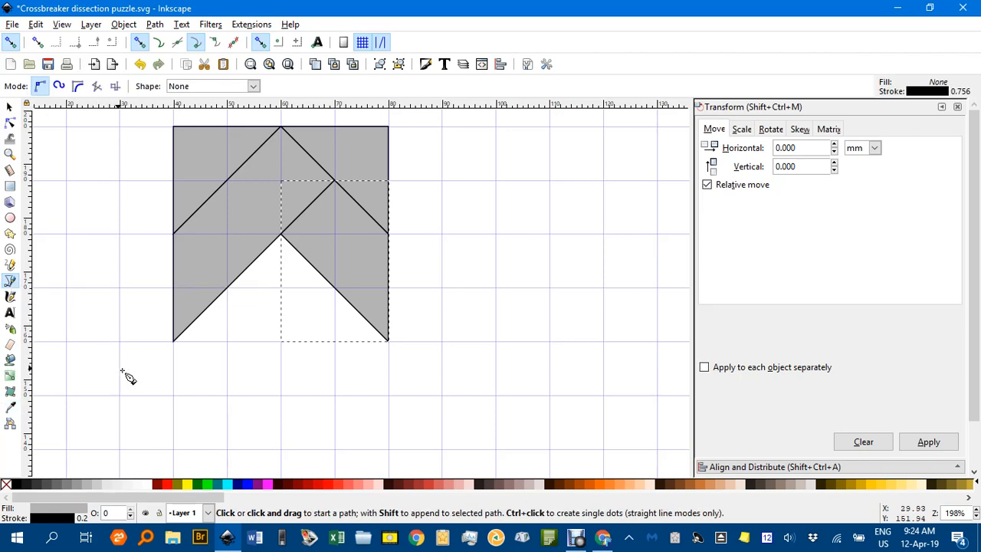
mouse_move(177, 420)
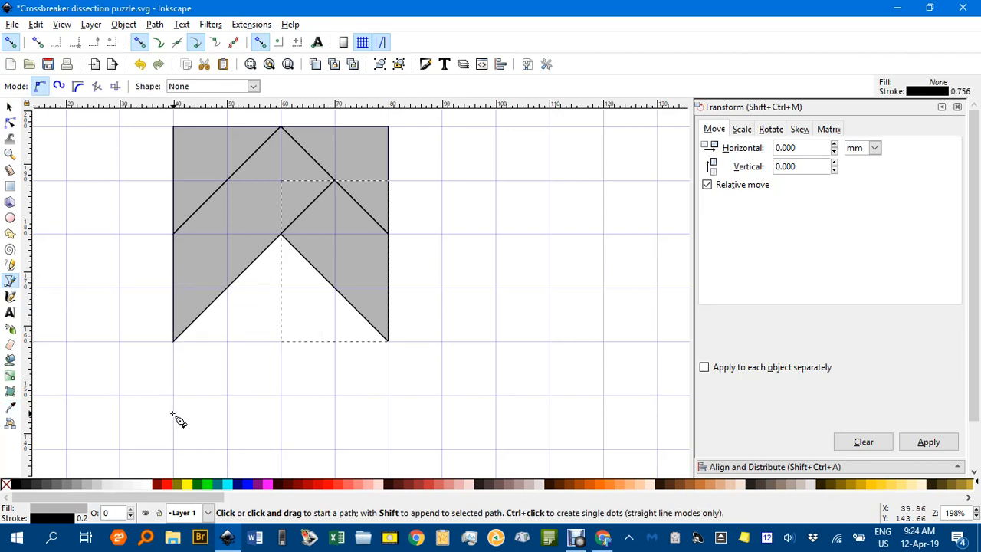
mouse_move(230, 294)
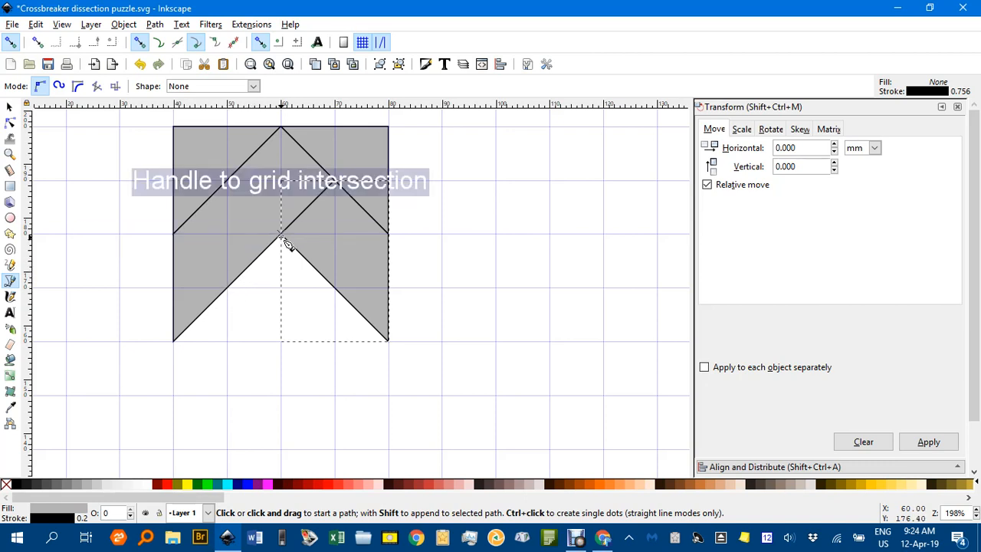
- Place the first corner of the rectangular stem piece on the grid
left_click(282, 233)
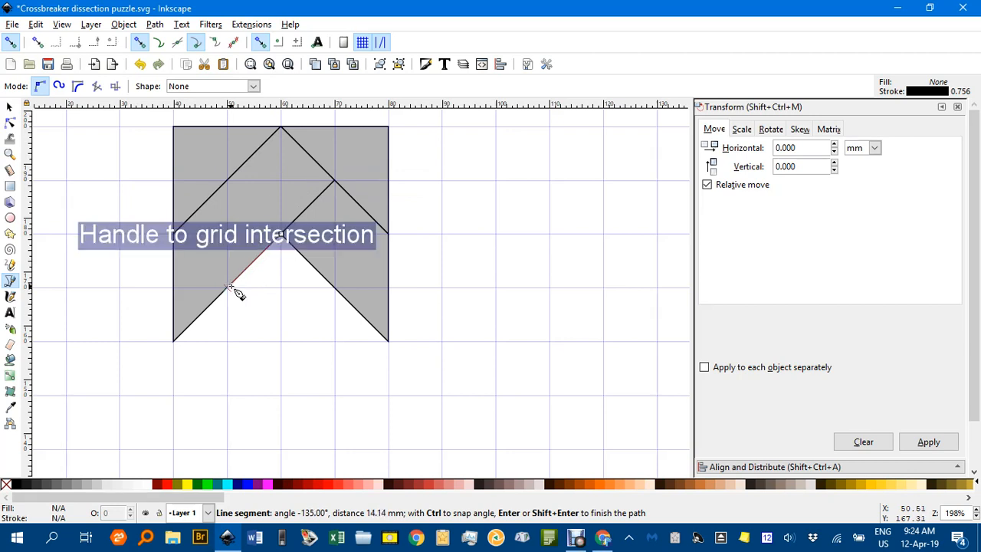
mouse_move(230, 374)
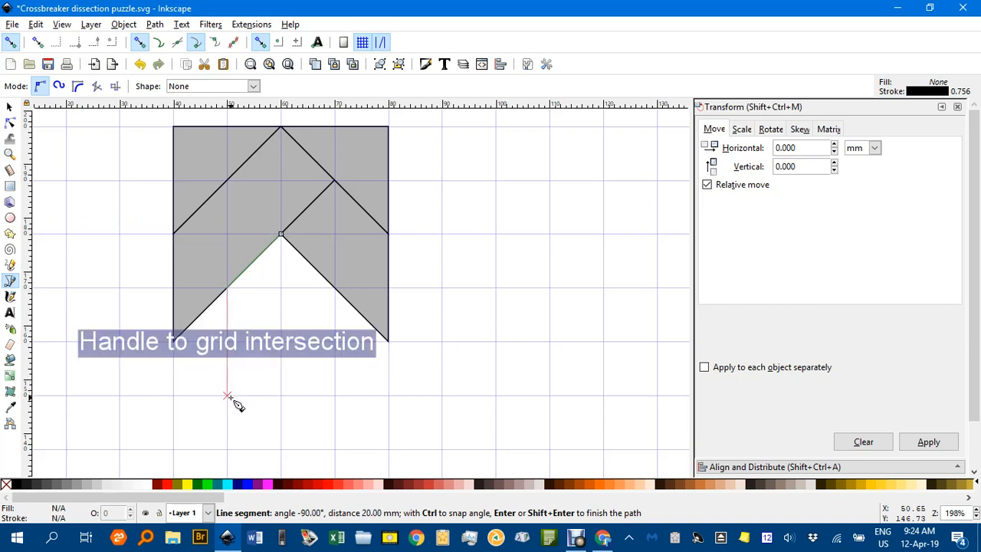
mouse_move(335, 398)
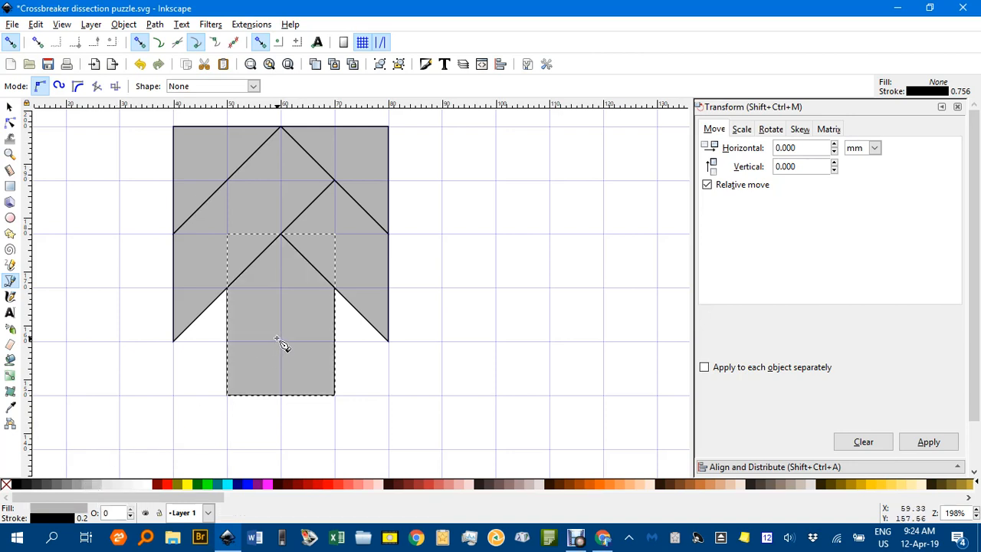
mouse_move(236, 351)
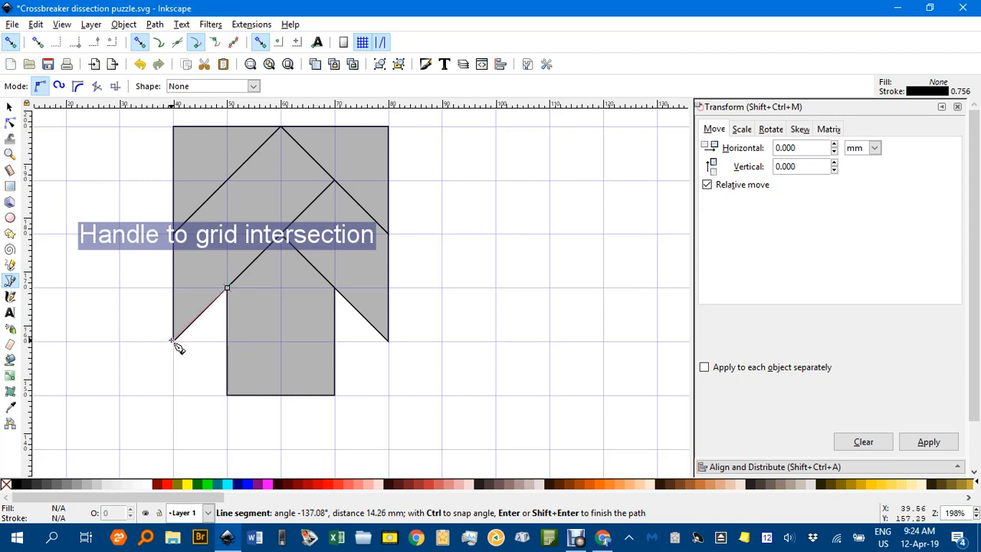
mouse_move(183, 405)
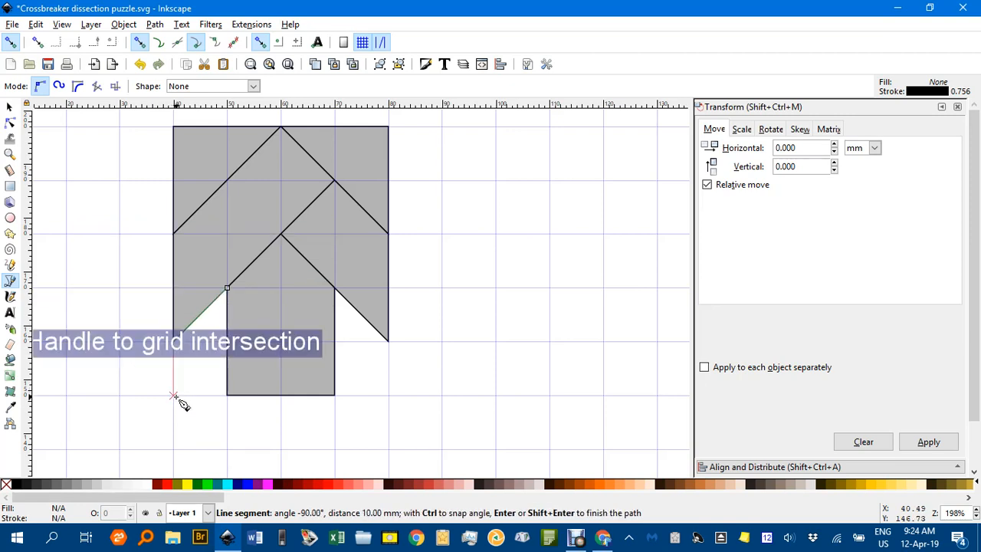
mouse_move(229, 317)
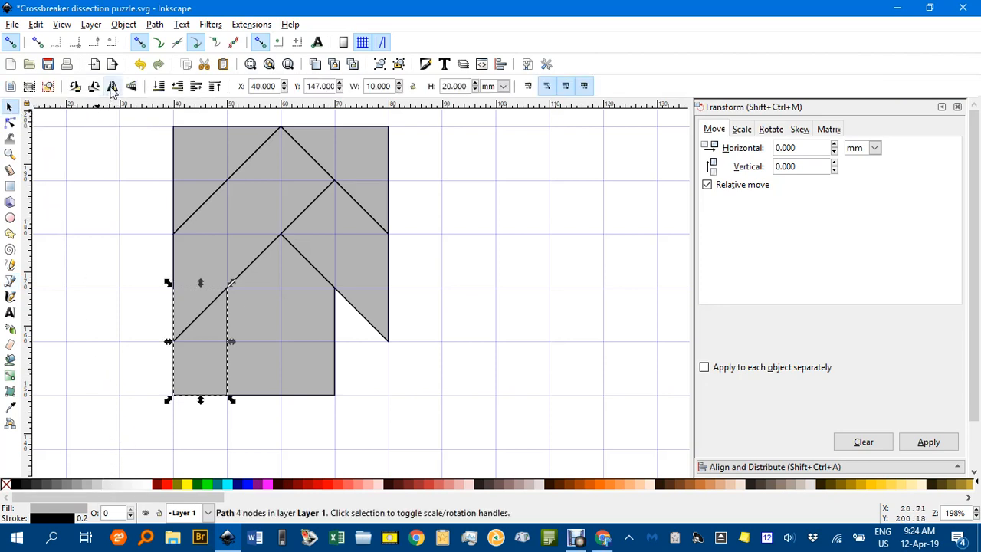
mouse_move(112, 86)
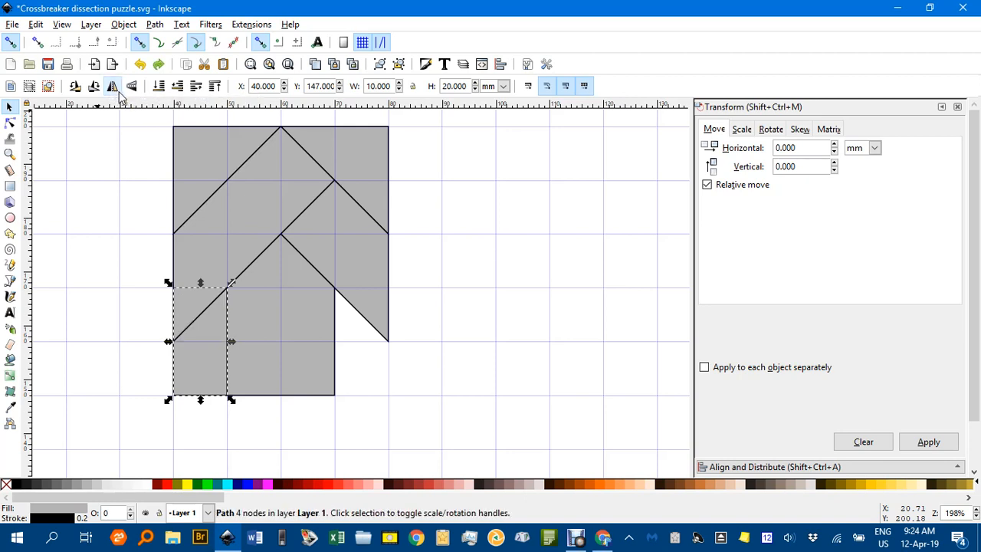
mouse_move(113, 86)
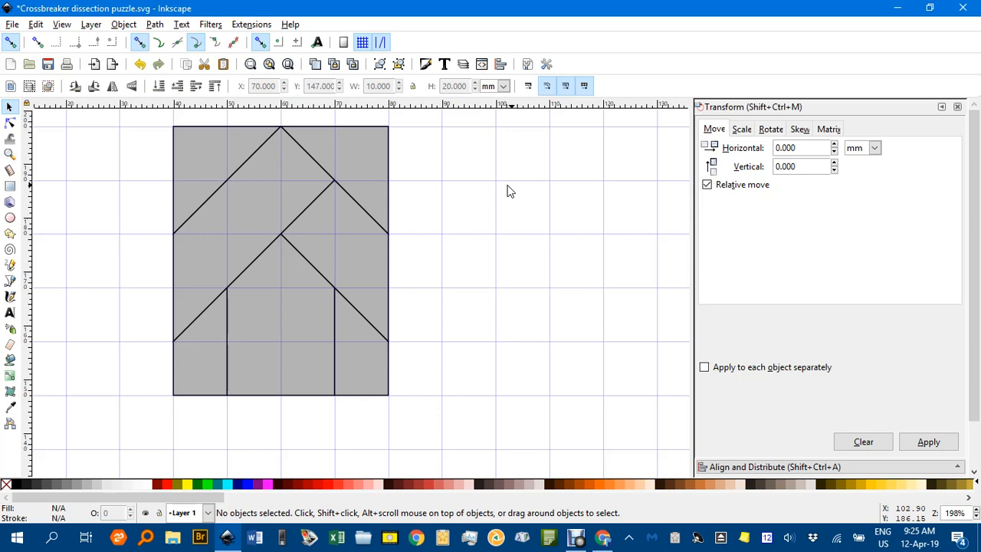
mouse_move(136, 32)
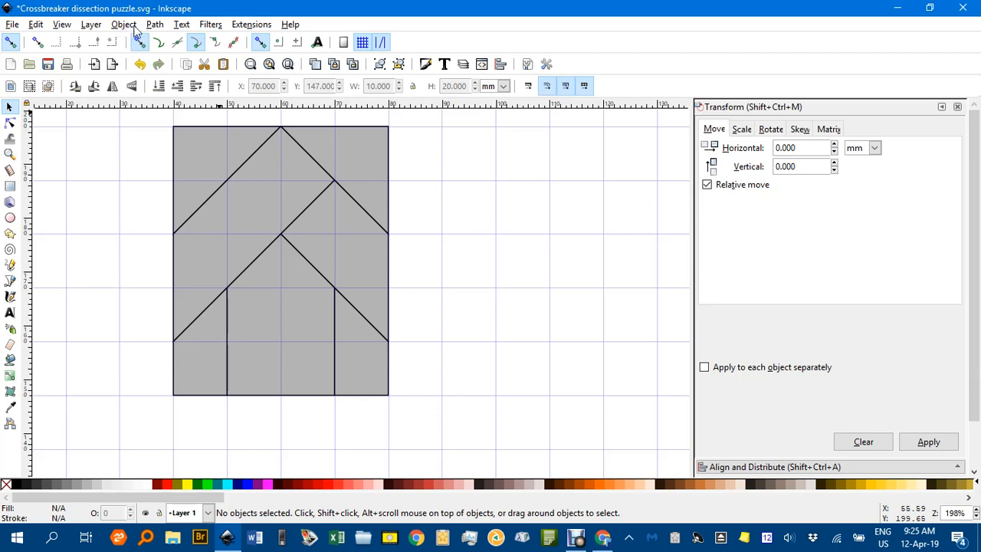
- Select all seven puzzle pieces ready for duplication (Ctrl+A)
left_click(62, 25)
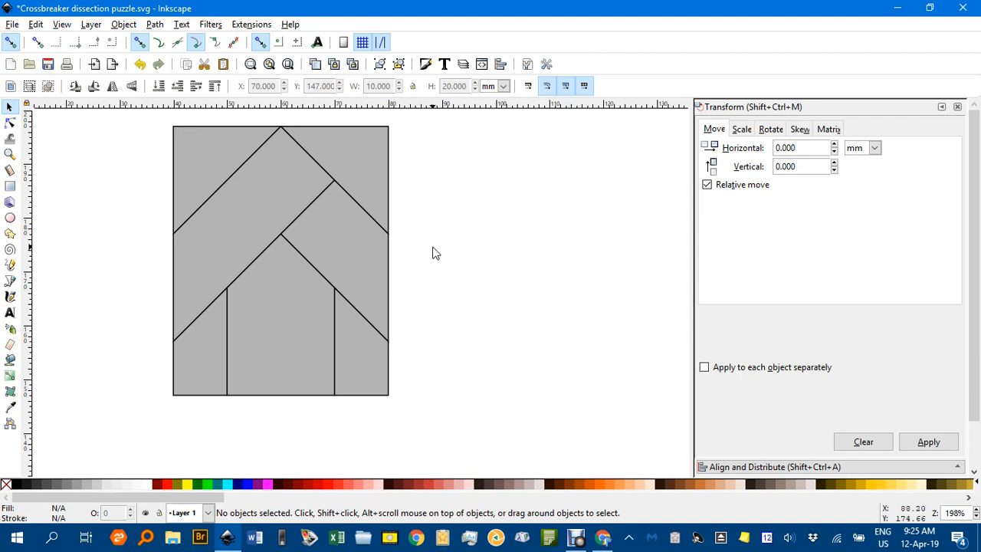
mouse_move(478, 269)
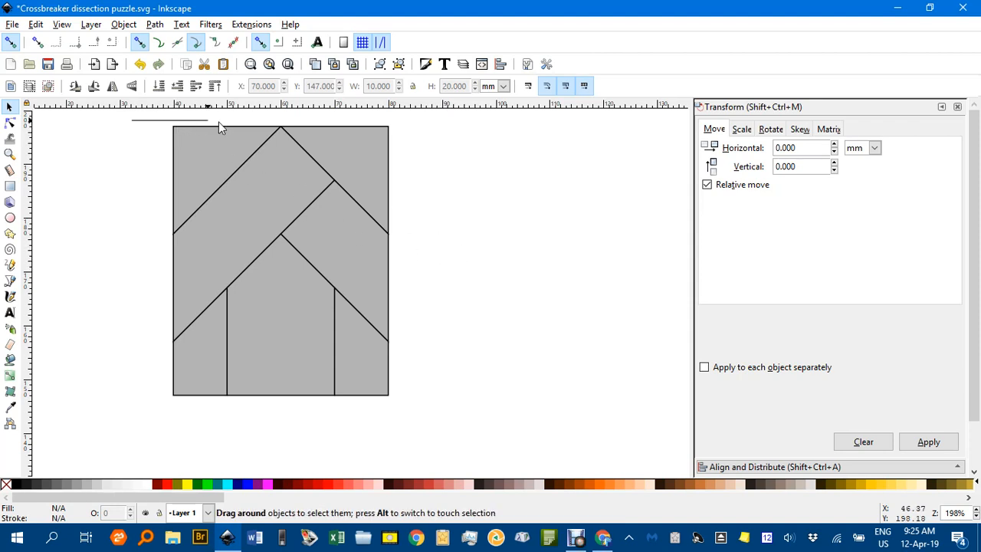
key("ctrl+a")
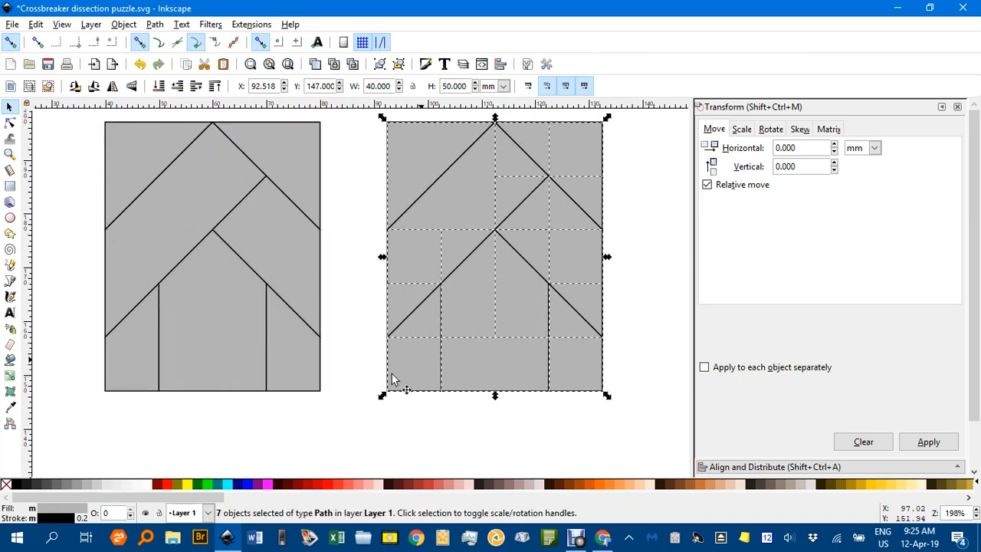
mouse_move(151, 451)
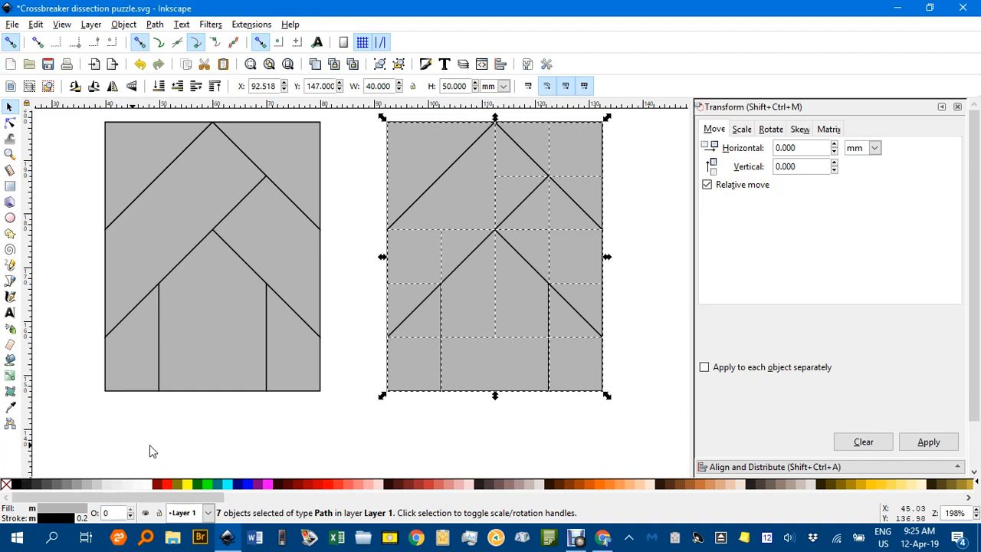
mouse_move(61, 478)
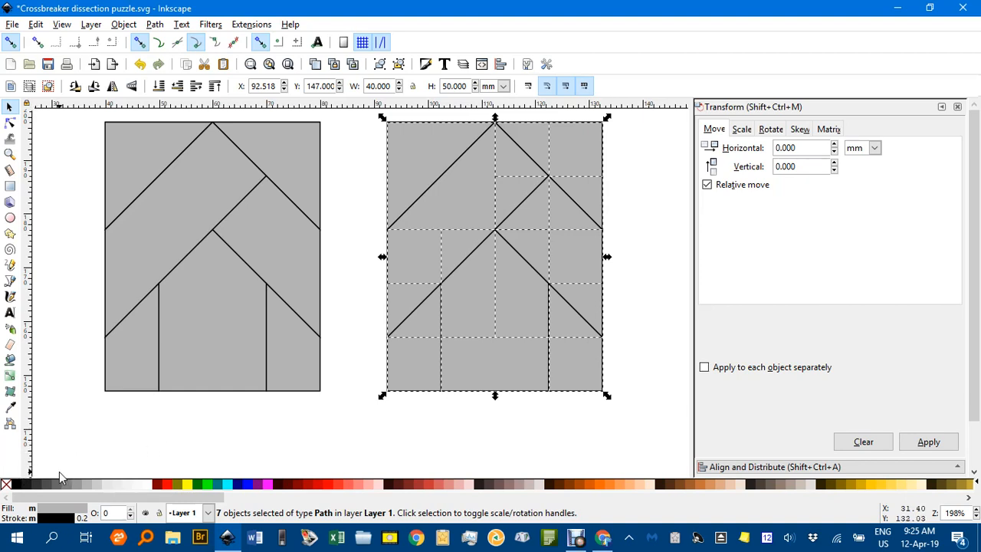
mouse_move(162, 443)
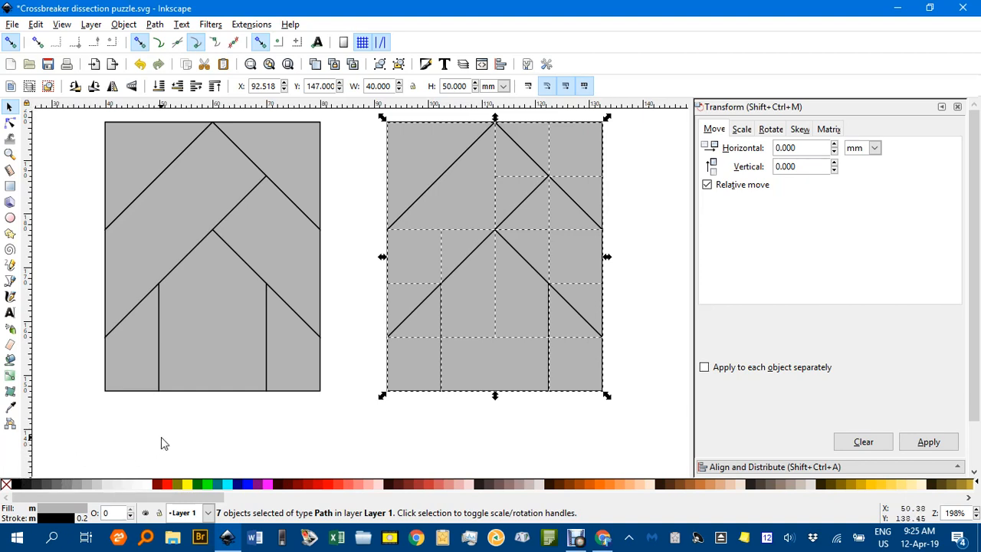
mouse_move(167, 437)
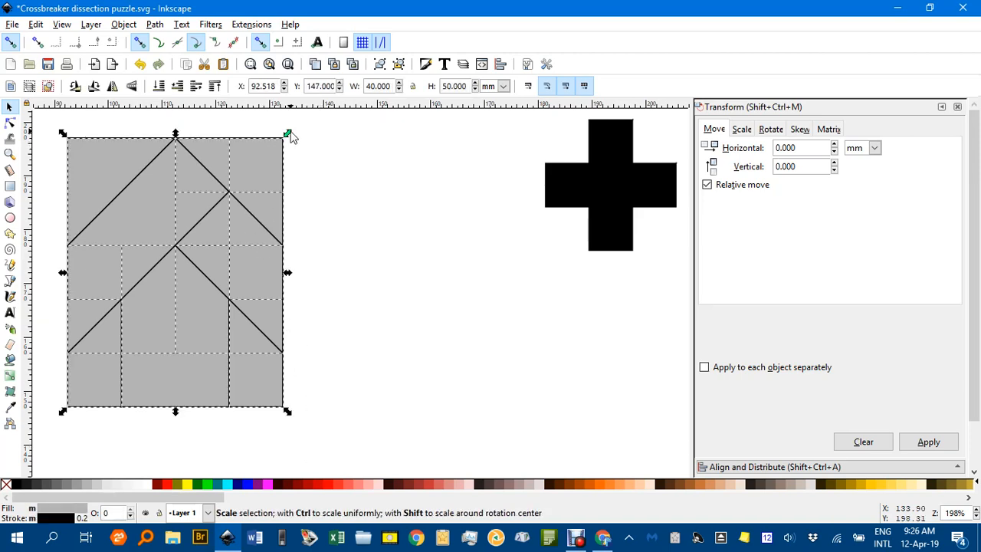
- Scale the seven-piece rectangle down to about 26.7 × 33.4 mm and deselect it
left_click_drag(288, 132, 246, 183)
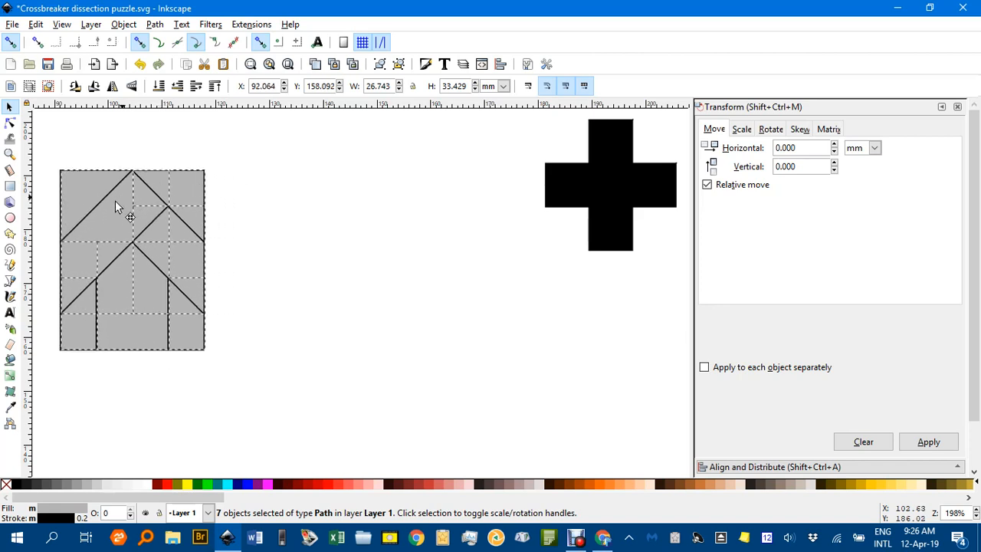
left_click(601, 191)
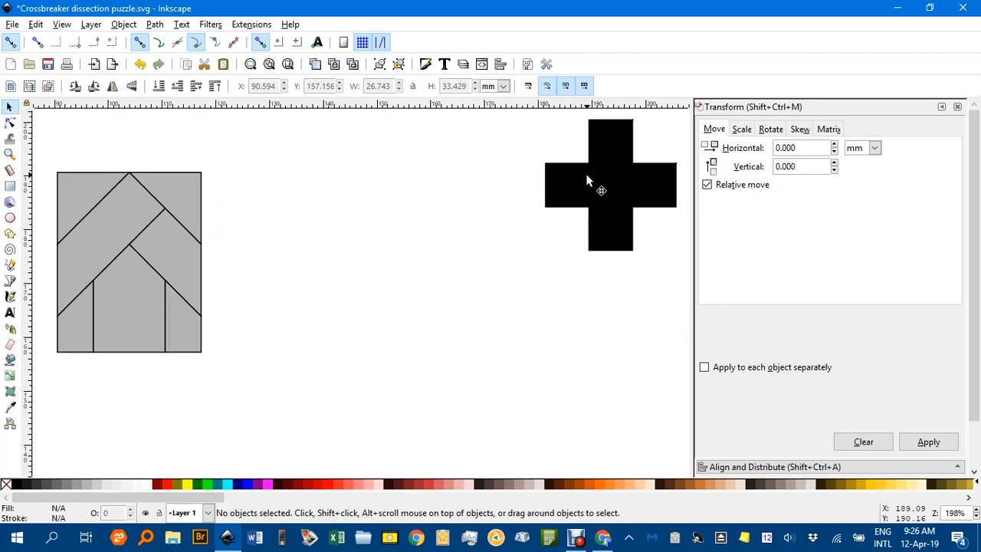
mouse_move(638, 202)
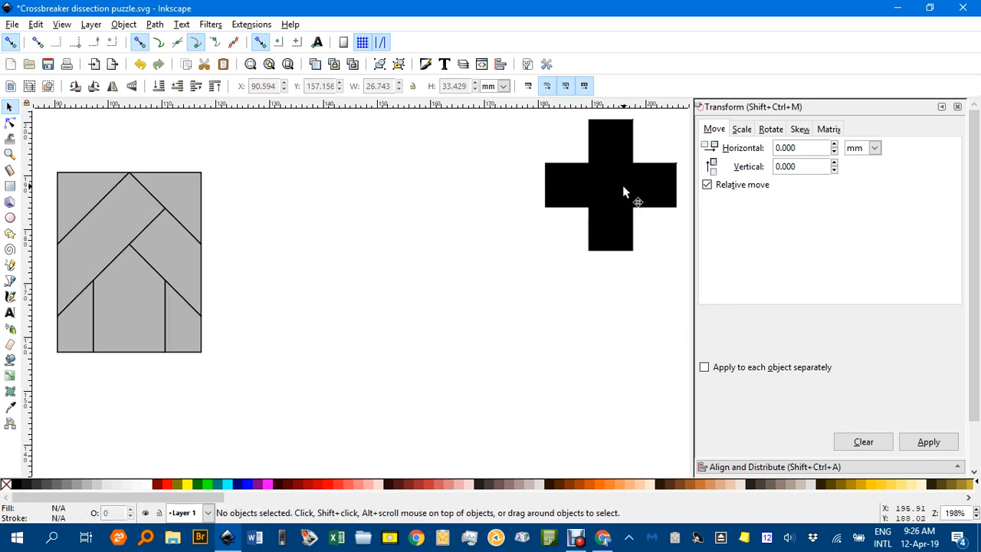
mouse_move(575, 190)
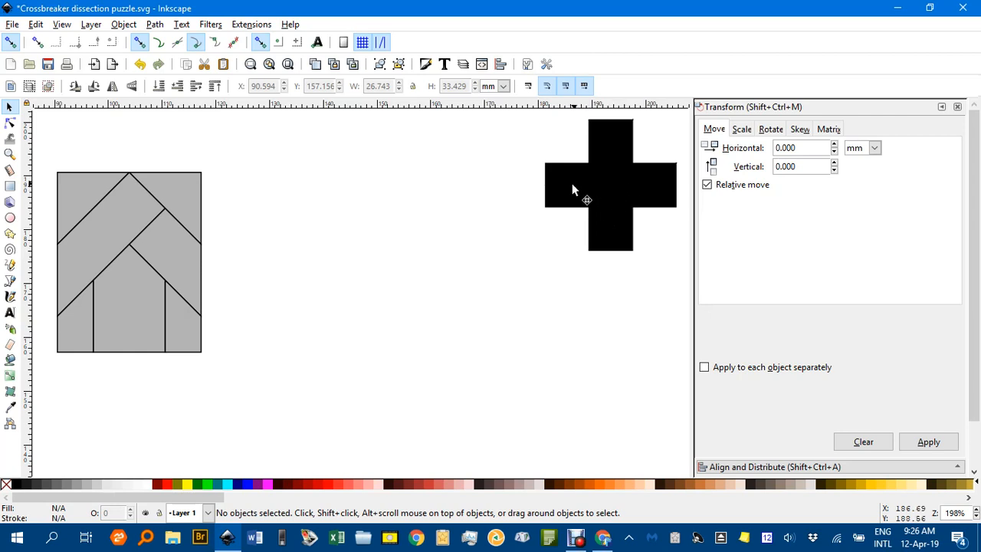
mouse_move(611, 174)
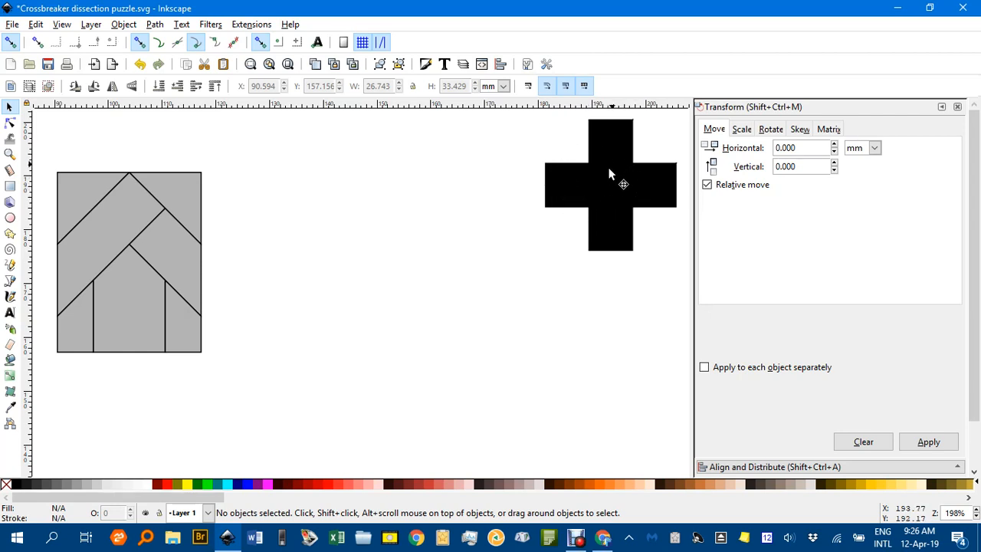
mouse_move(301, 314)
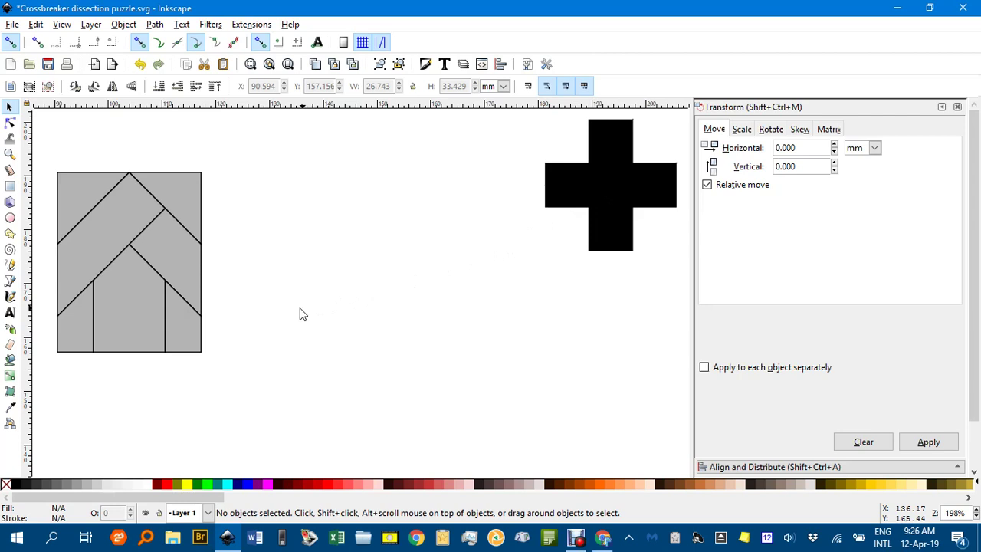
mouse_move(214, 297)
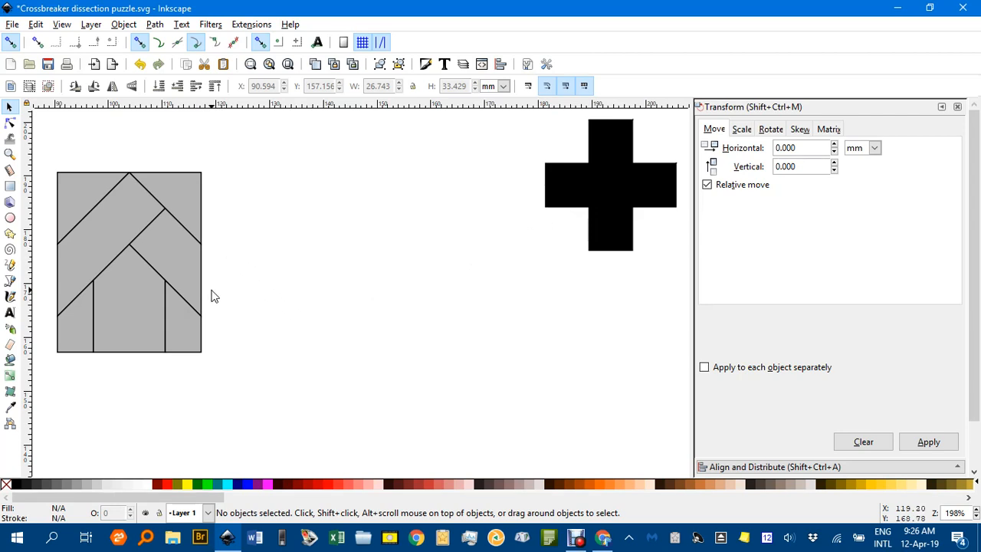
mouse_move(135, 317)
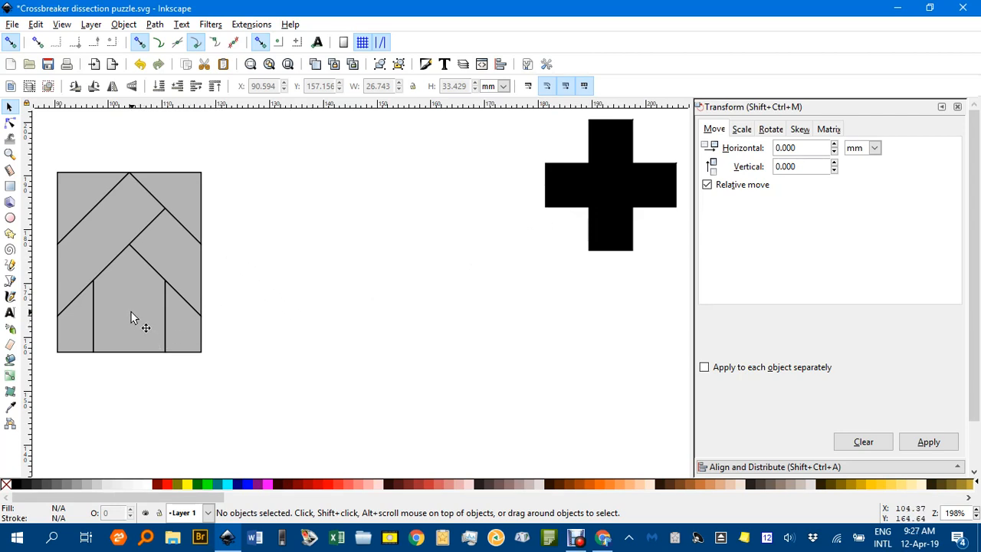
- Move the pointed stem piece onto open canvas and set the small trapezoid aside below
left_click(131, 299)
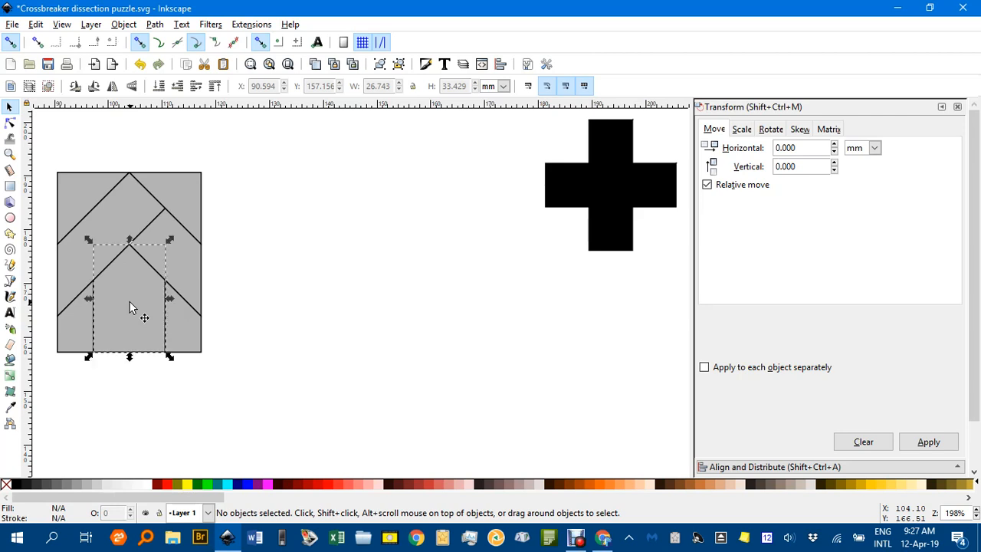
left_click_drag(129, 299, 390, 350)
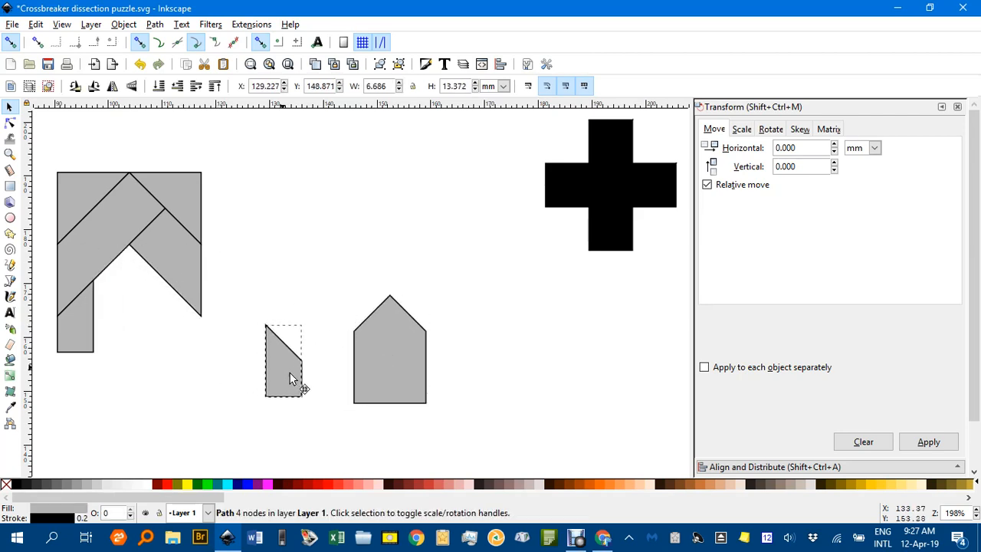
left_click(288, 360)
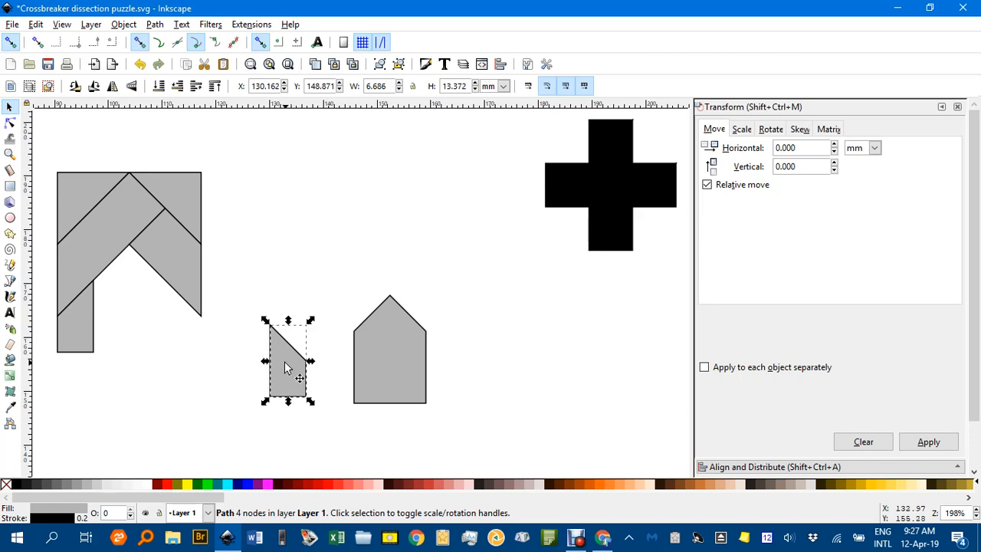
mouse_move(282, 365)
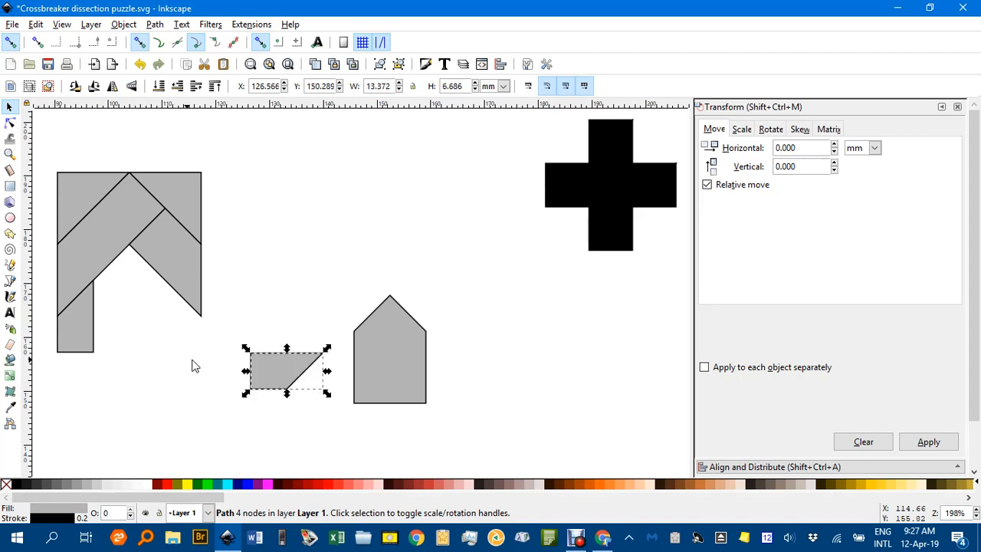
left_click_drag(285, 371, 279, 317)
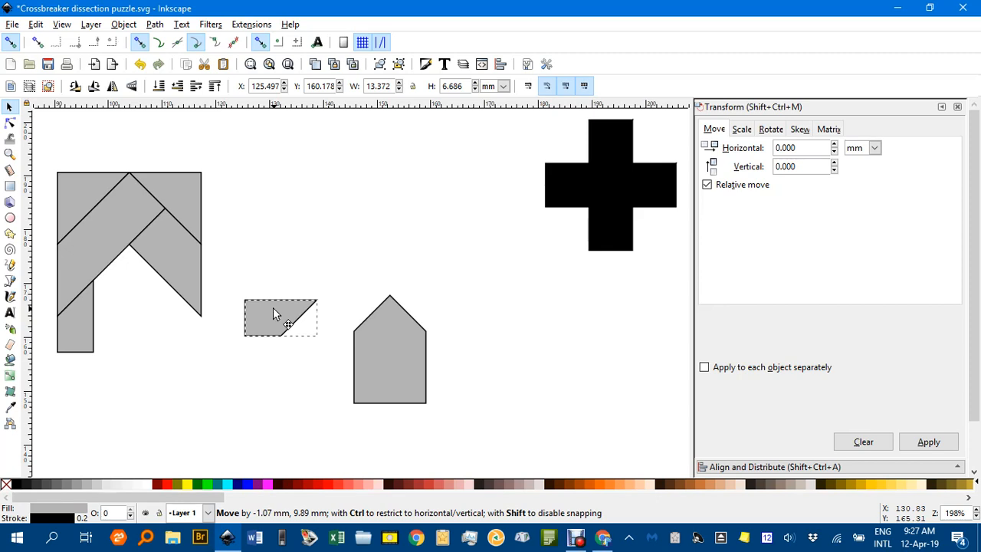
left_click_drag(279, 317, 181, 381)
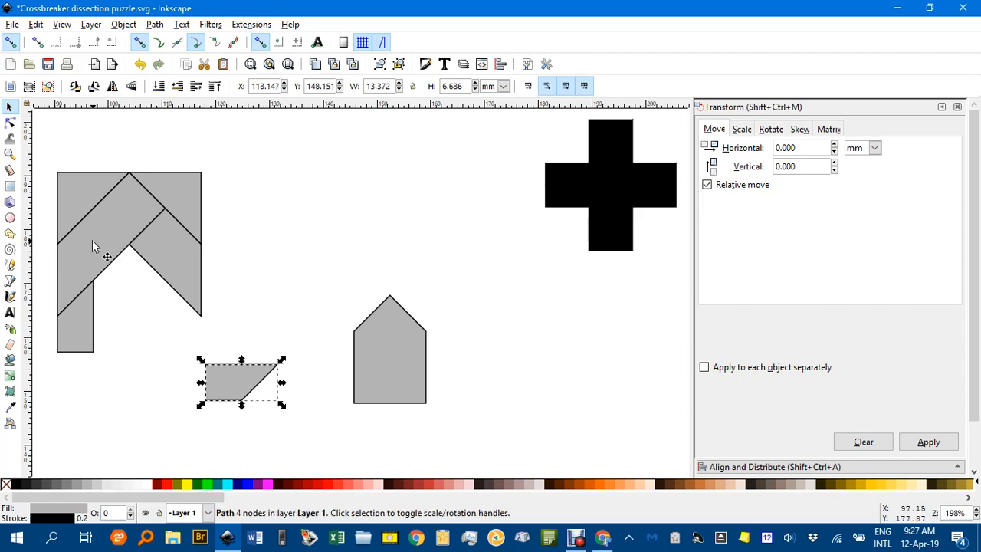
- Pull out the long diagonal strip and snap it onto the pentagon's slanted top
left_click_drag(243, 382, 345, 245)
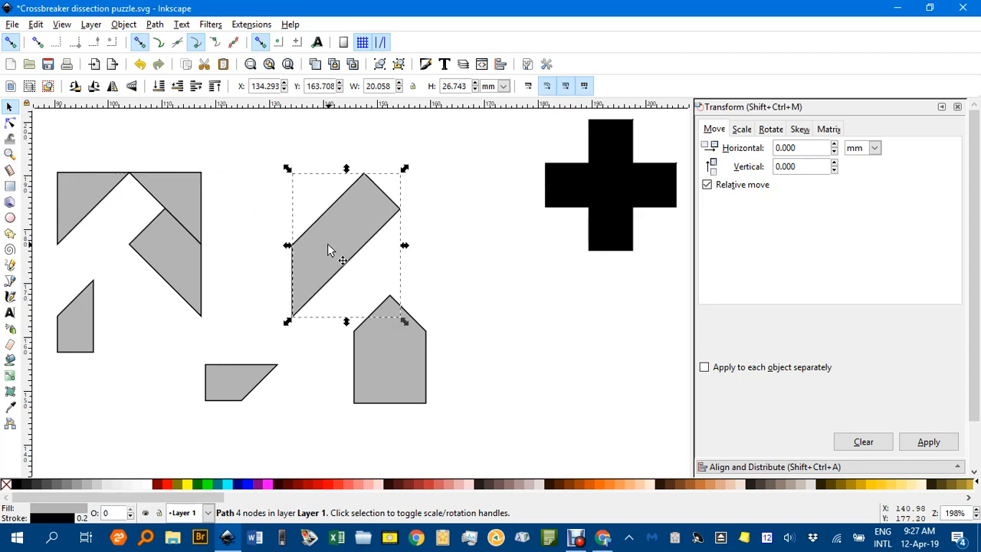
left_click_drag(343, 261, 328, 248)
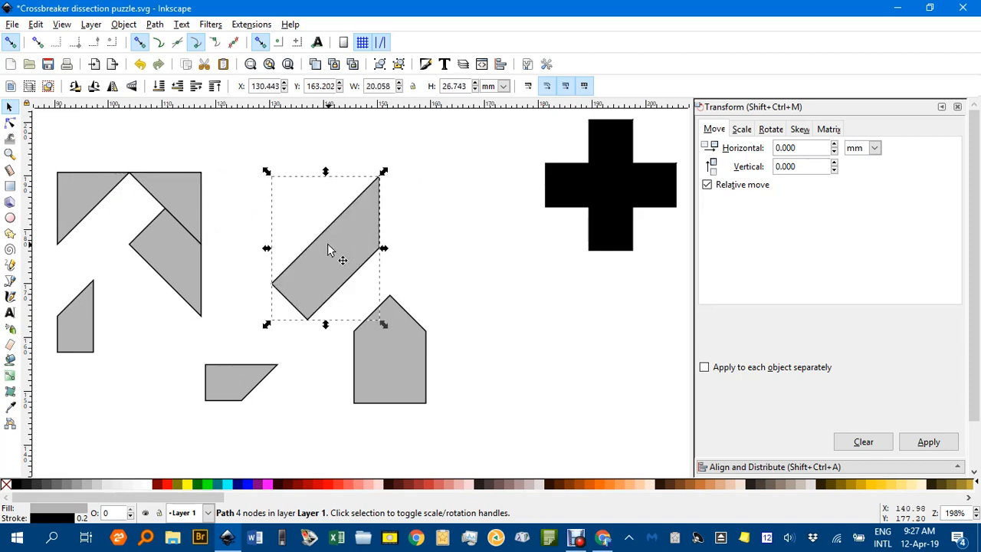
mouse_move(349, 261)
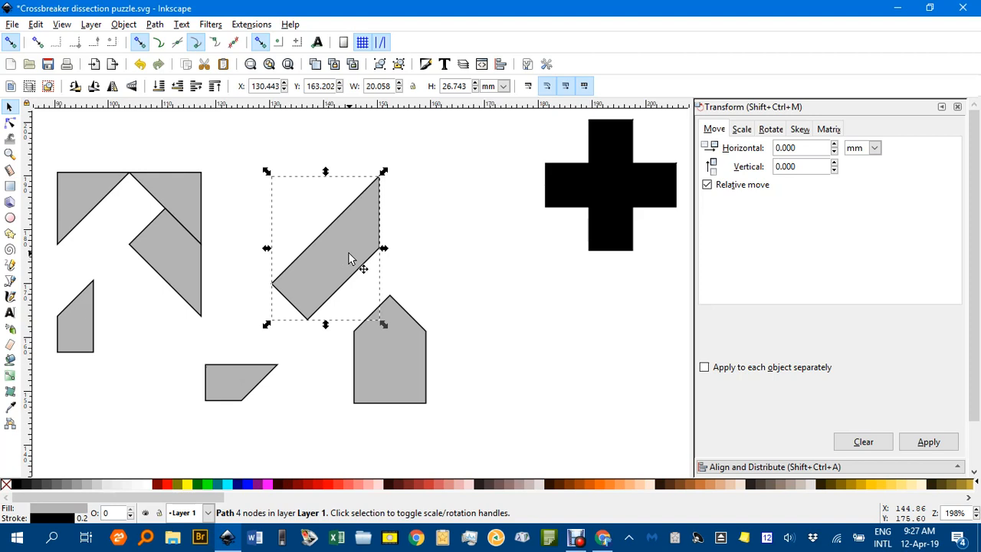
left_click_drag(349, 258, 383, 263)
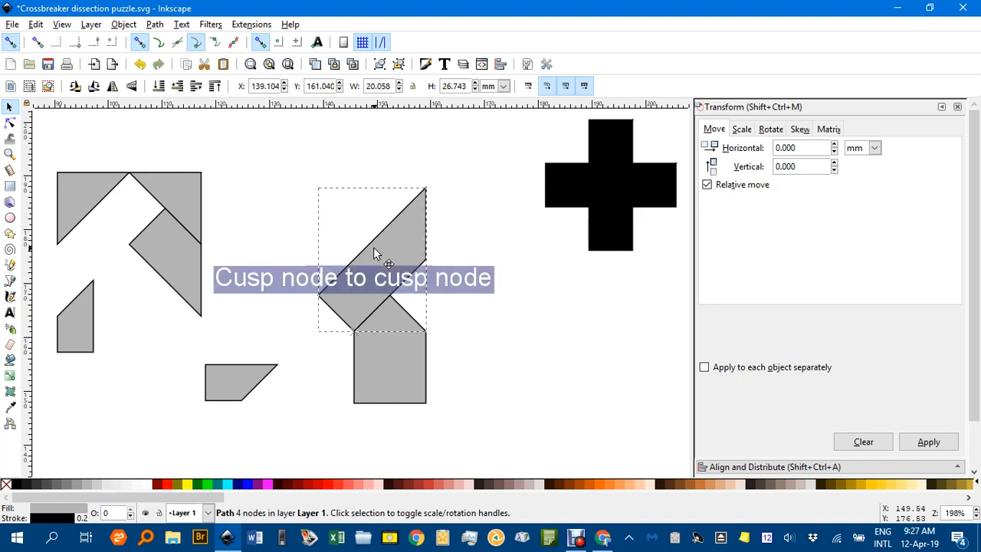
left_click(389, 263)
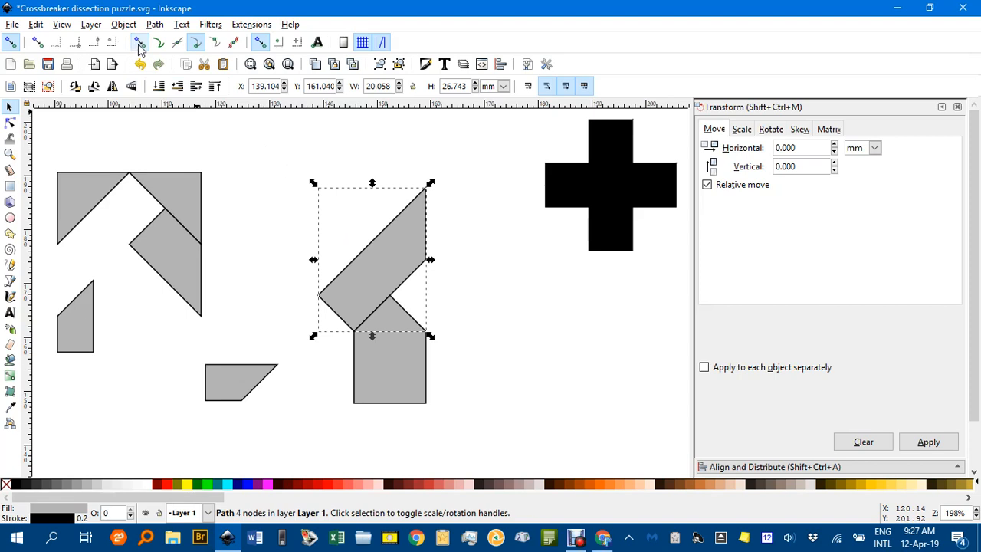
mouse_move(196, 43)
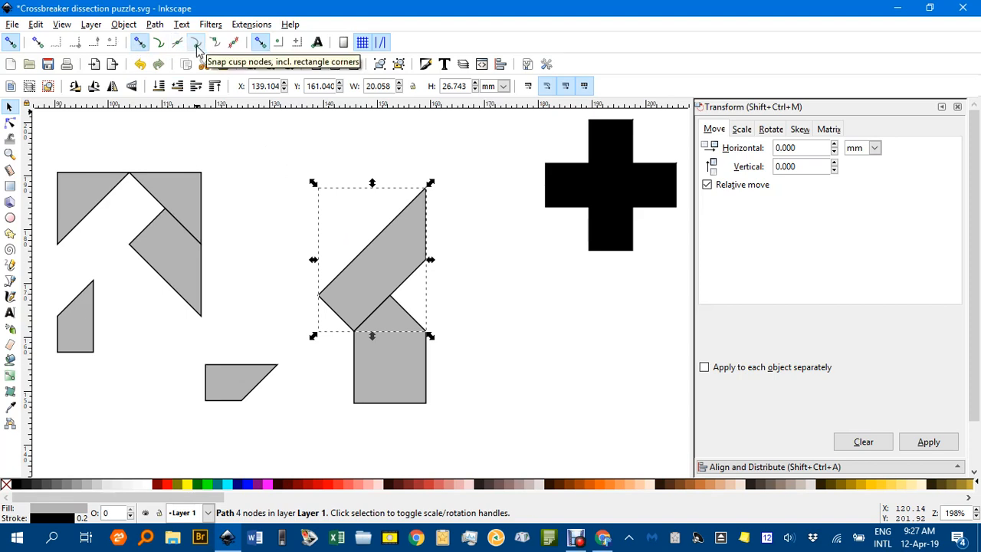
mouse_move(214, 141)
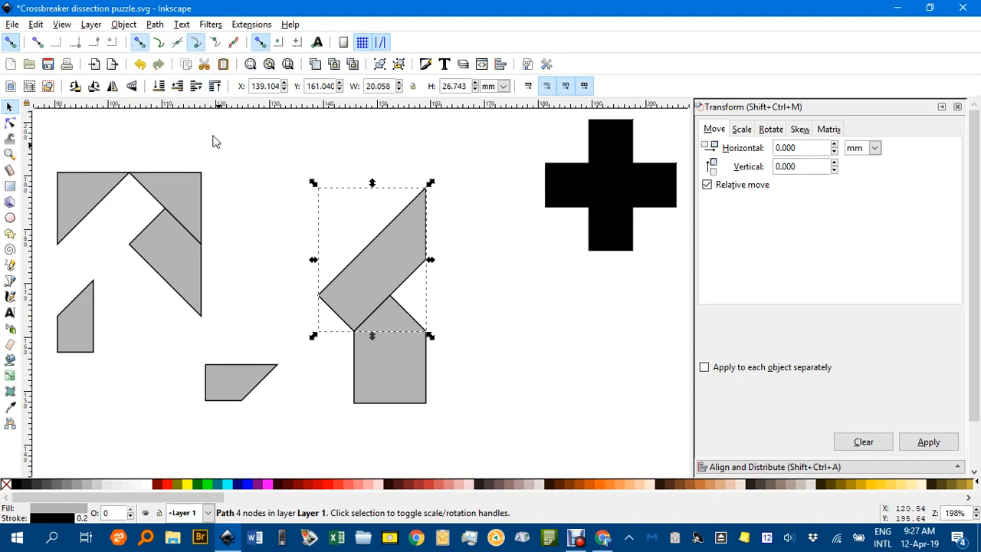
mouse_move(127, 48)
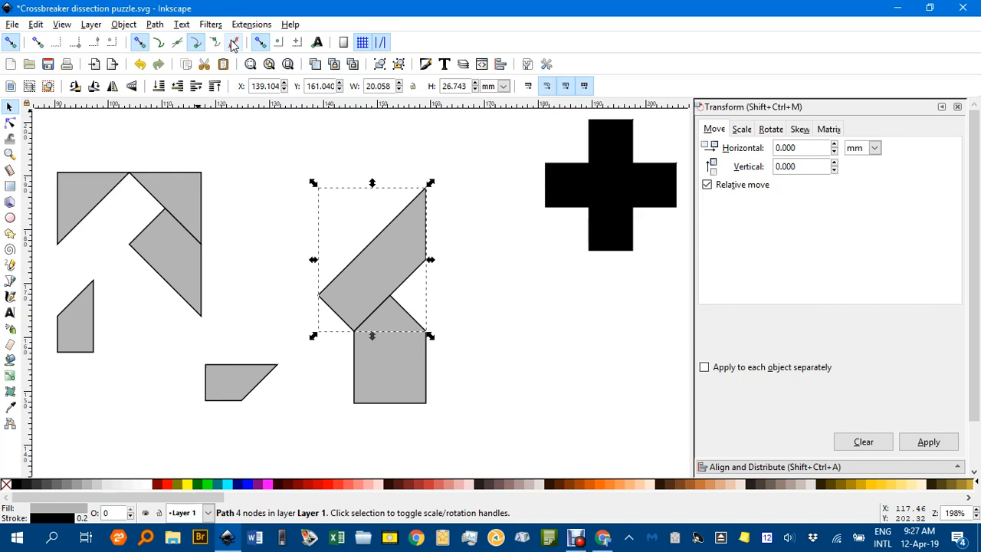
mouse_move(264, 211)
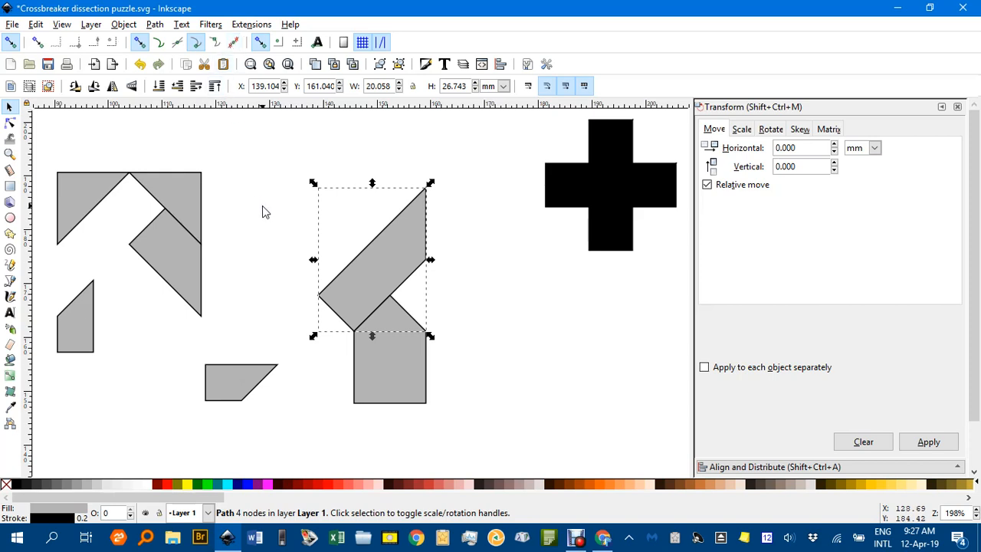
- Snap the trapezoid beside the strip's lower end and fit the small quadrilateral under it
left_click(257, 402)
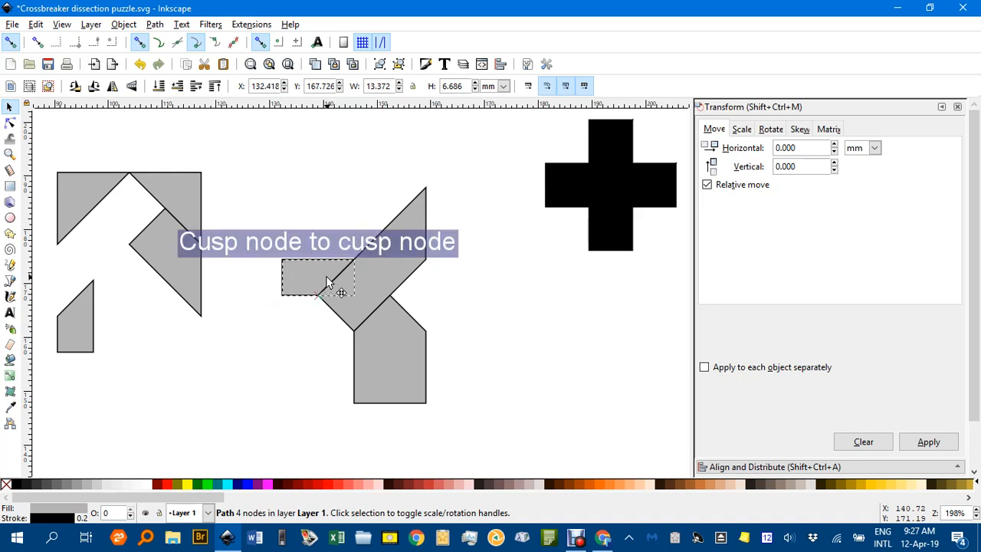
left_click_drag(319, 284, 284, 360)
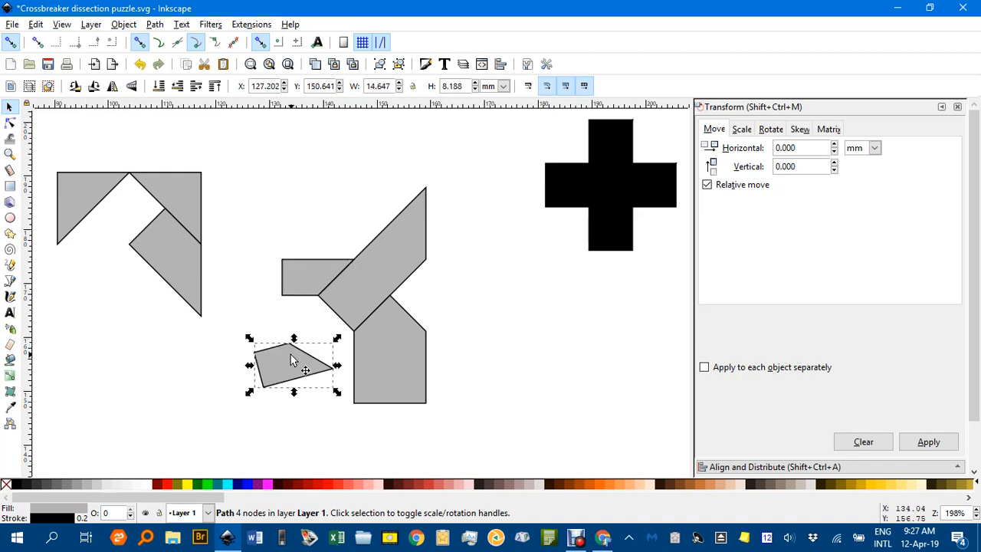
left_click_drag(295, 369, 313, 317)
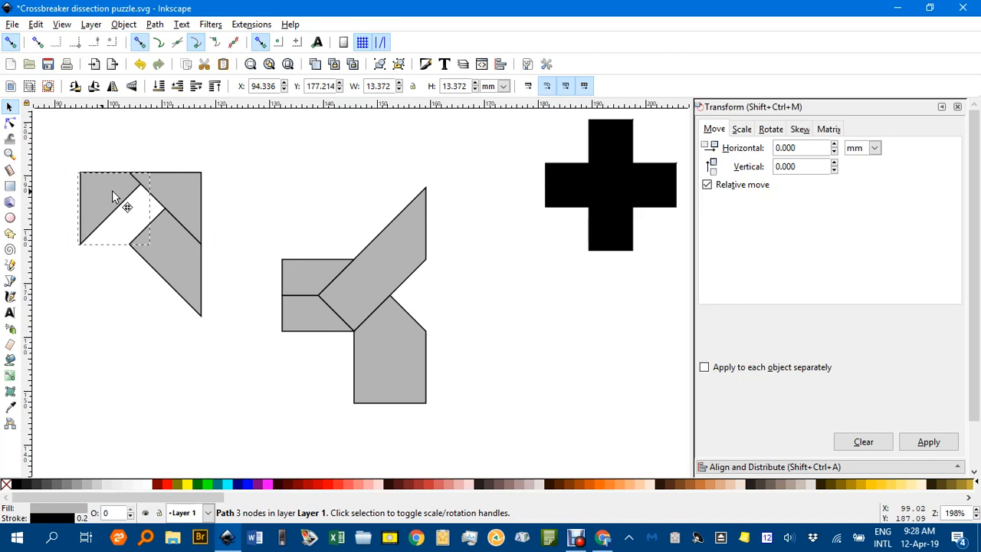
- Fill the top arm with the triangle and fit the remaining pieces into the right arm, completing the cross
left_click_drag(128, 208, 389, 224)
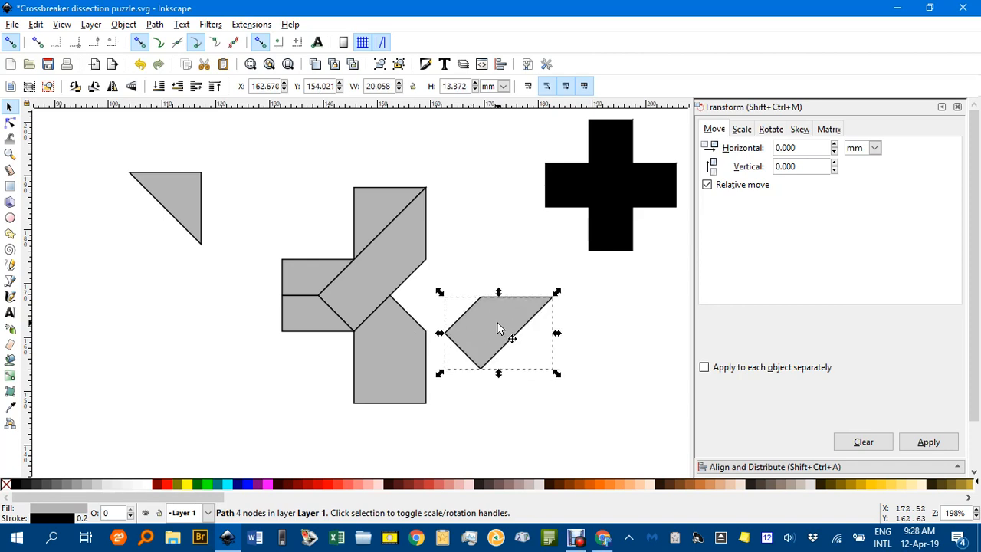
left_click_drag(498, 331, 448, 299)
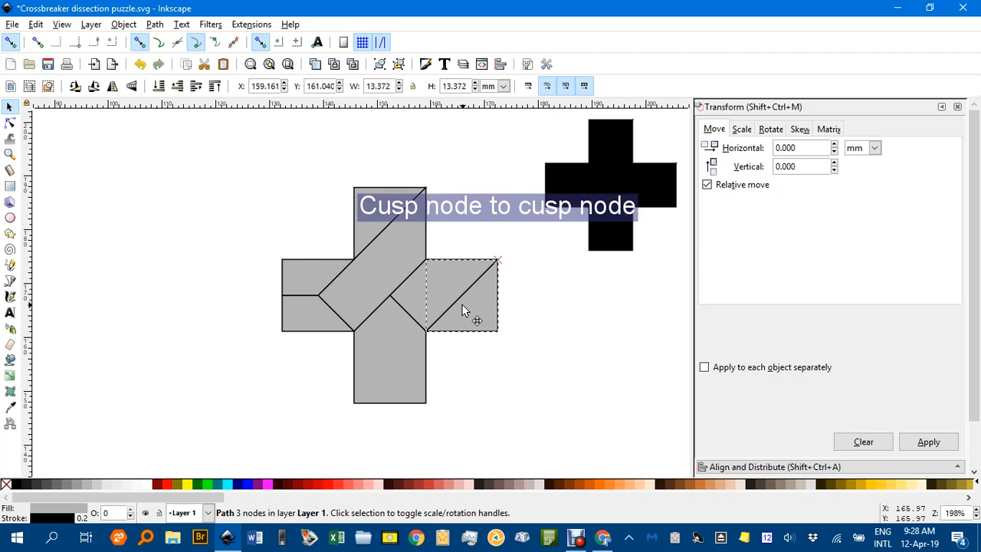
left_click(571, 334)
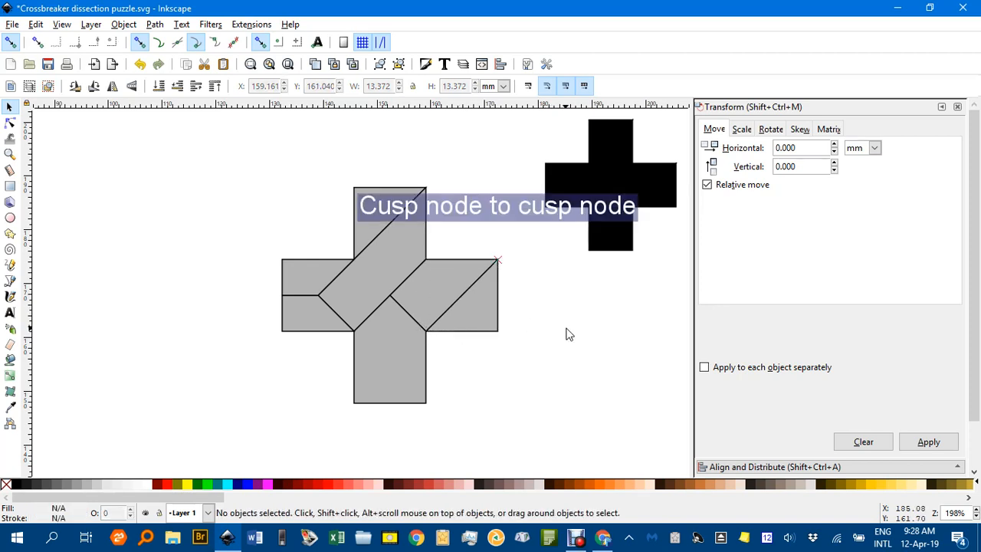
mouse_move(582, 334)
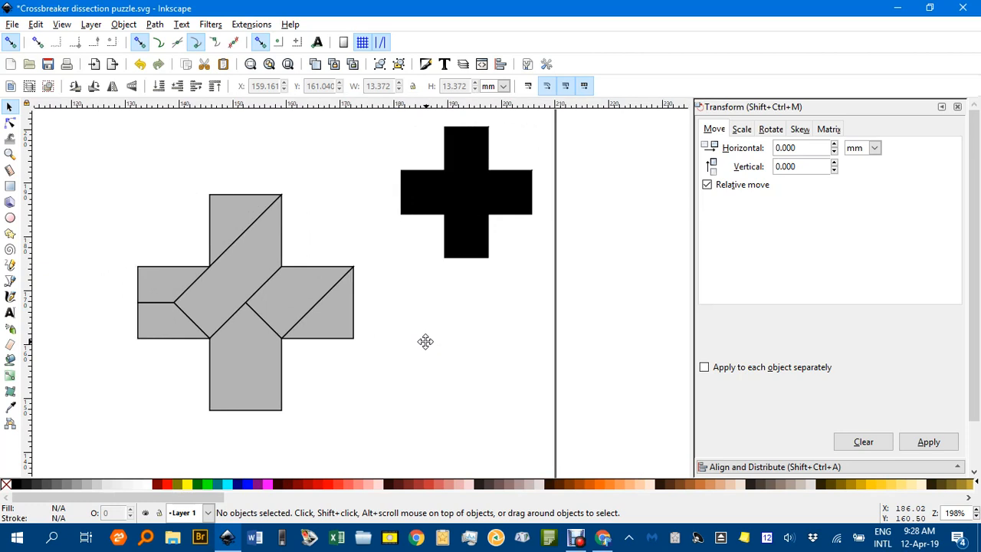
mouse_move(252, 277)
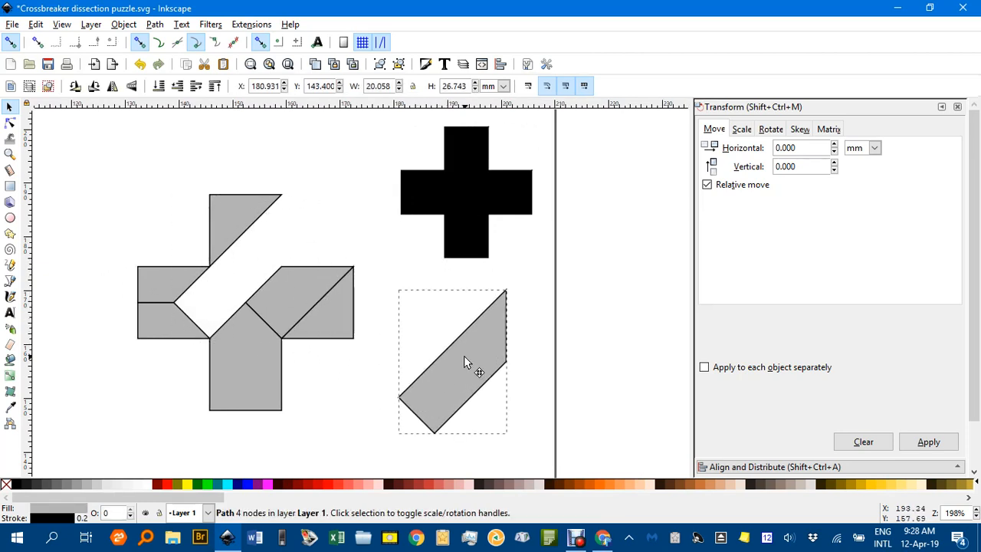
- Select the pulled-out long strip and flip it horizontally and vertically
left_click(452, 360)
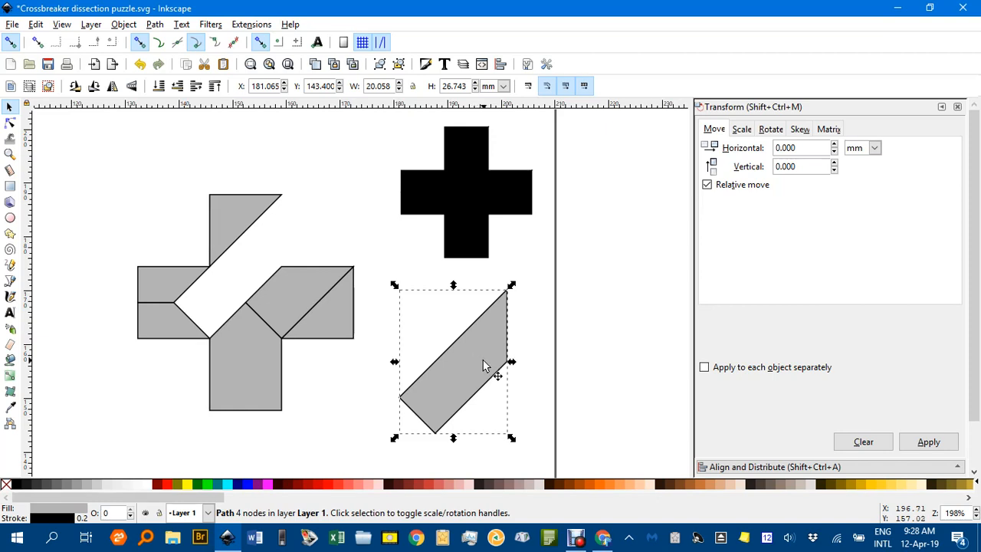
mouse_move(428, 330)
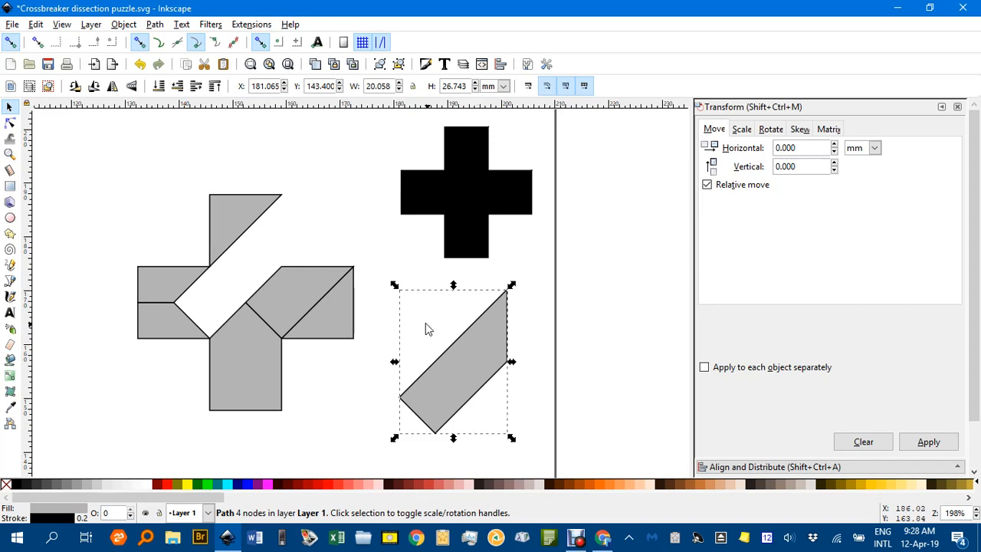
mouse_move(482, 372)
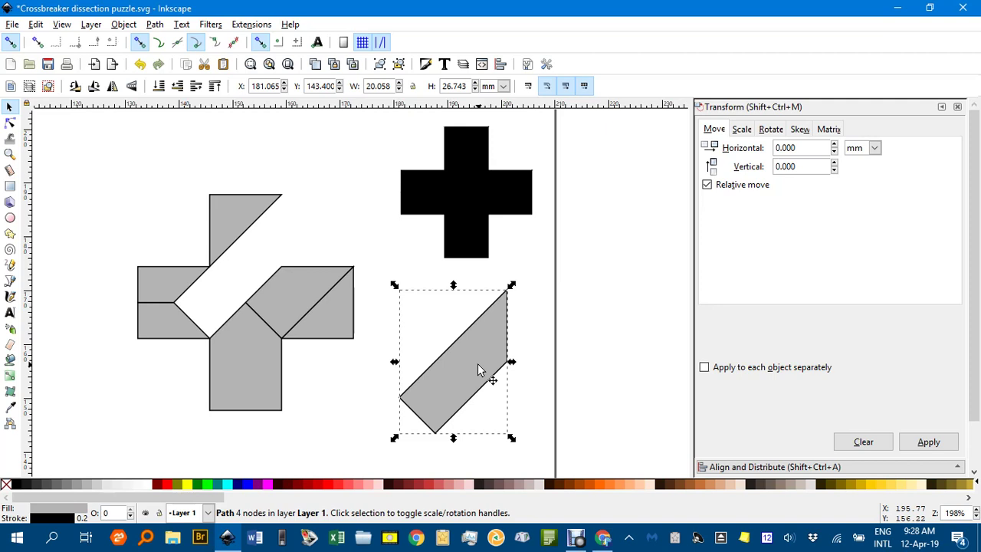
mouse_move(437, 340)
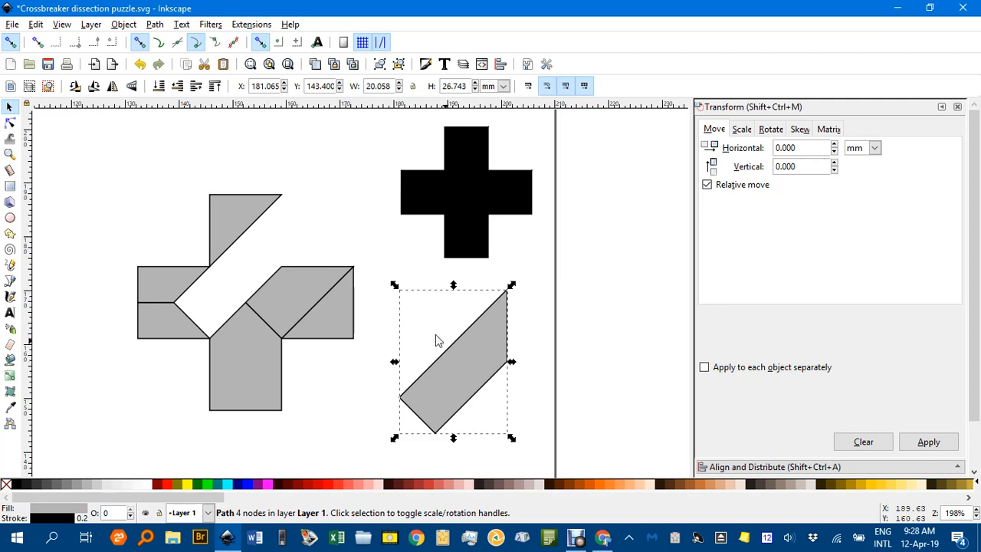
mouse_move(112, 85)
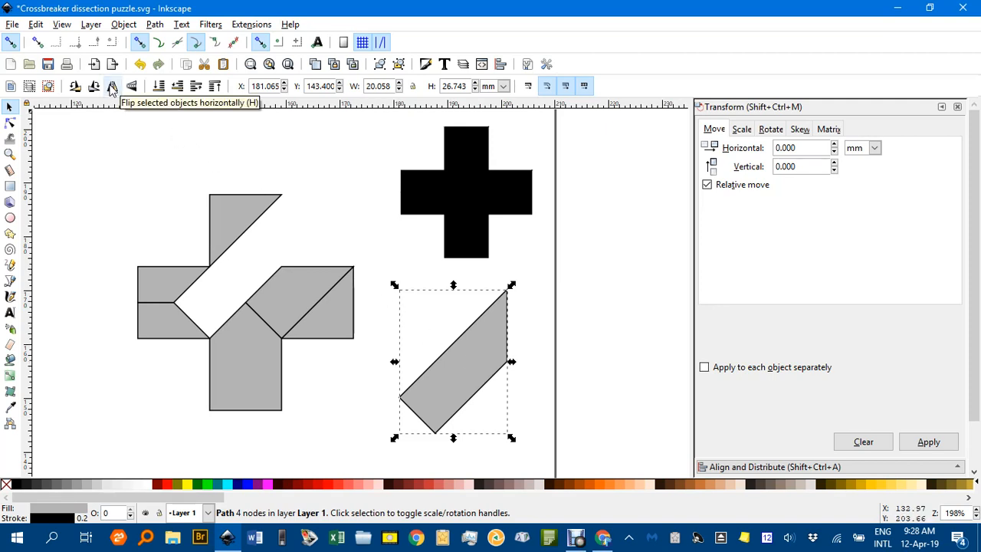
left_click(112, 86)
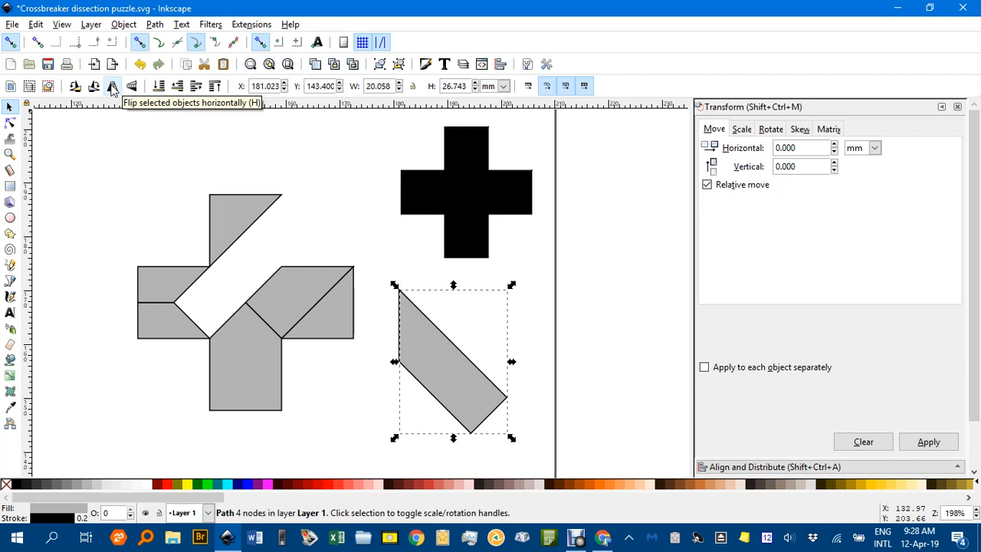
mouse_move(132, 86)
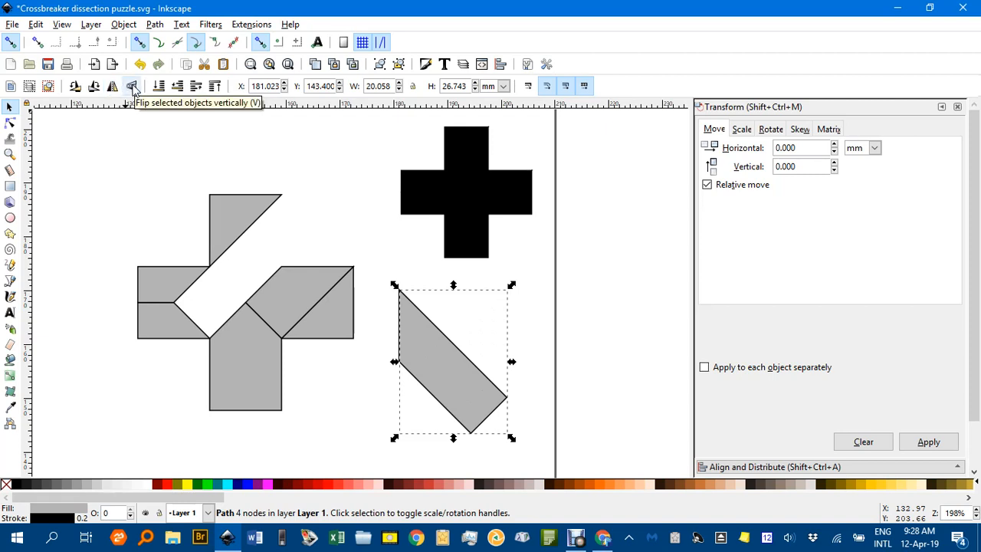
left_click(132, 86)
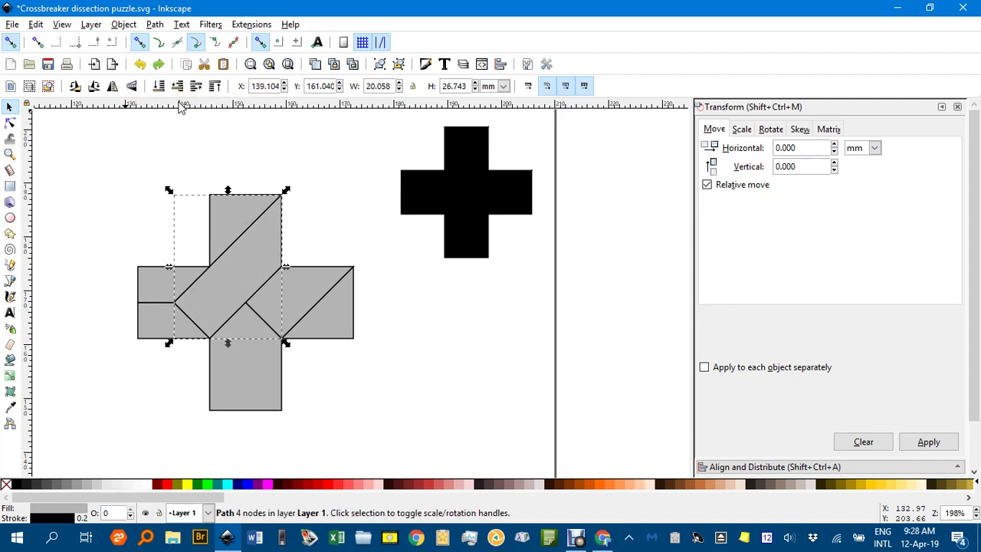
left_click(412, 302)
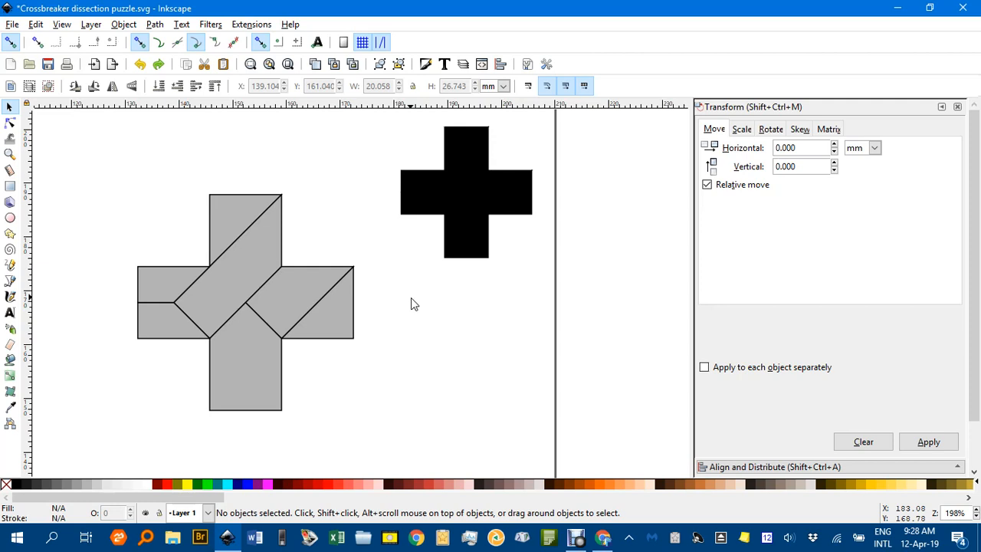
mouse_move(405, 377)
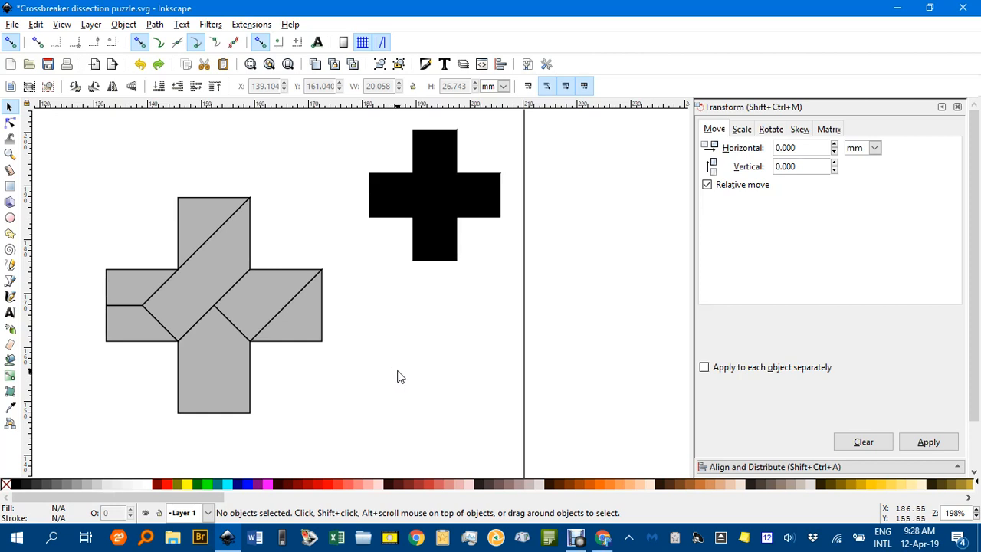
mouse_move(399, 370)
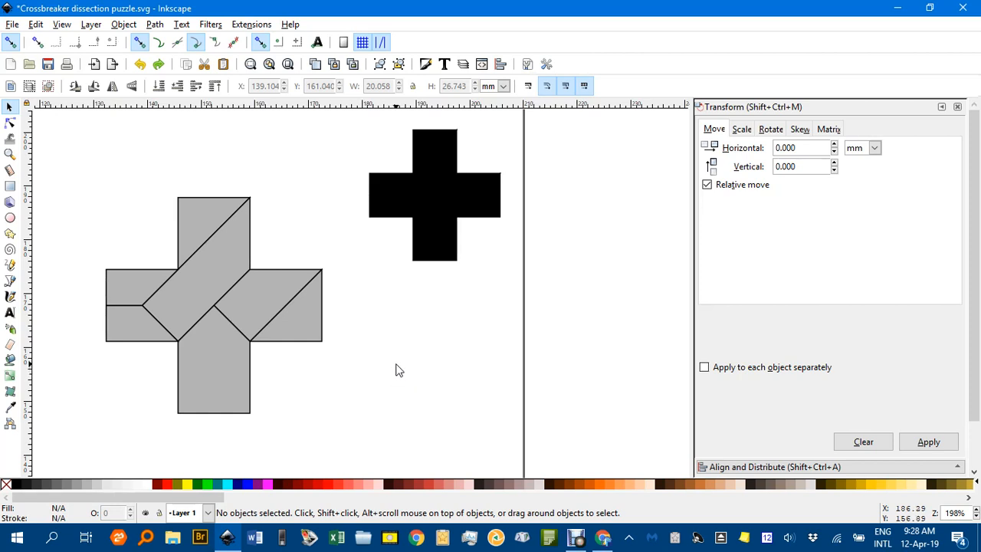